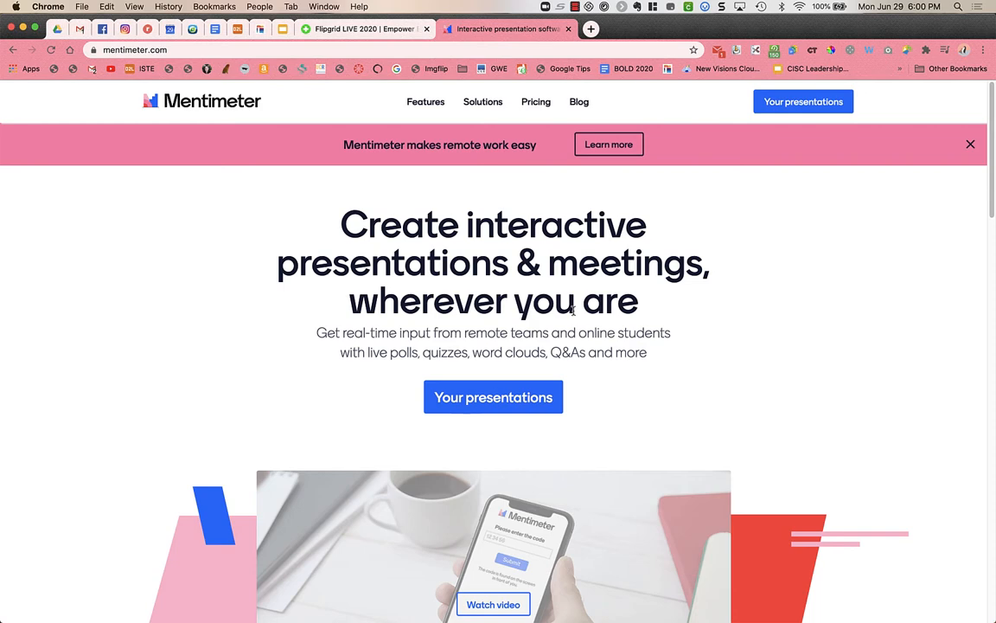
Open the 'Your presentations' list from the Mentimeter homepage
{"action": "scroll", "scroll_direction": "down", "scroll_amount": 3}
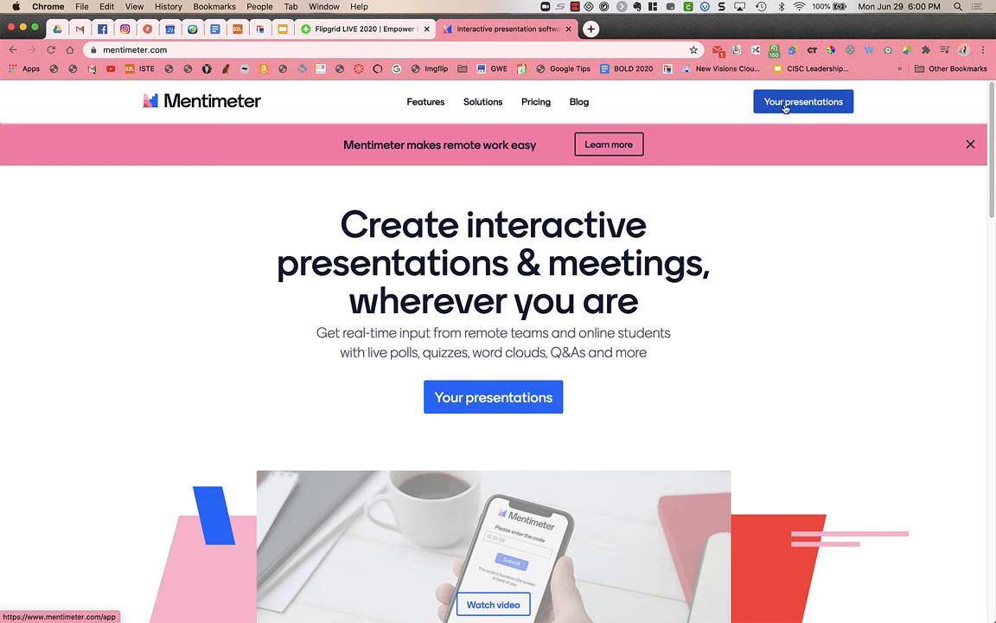
{"action": "left_click", "coordinate": [803, 101]}
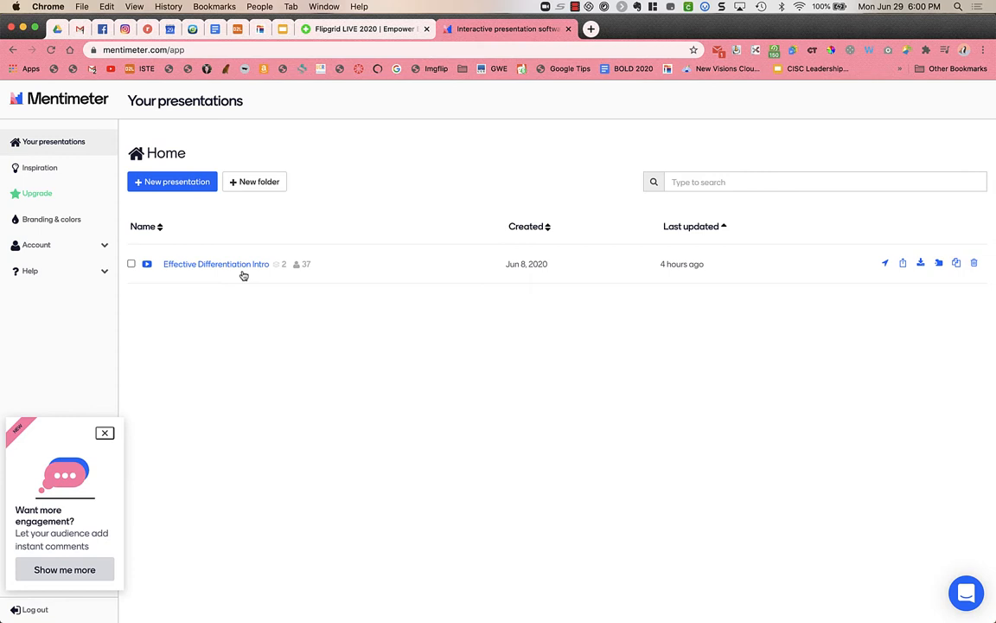
Open 'Effective Differentiation Intro' in the editor to see its word cloud
{"action": "left_click", "coordinate": [216, 264]}
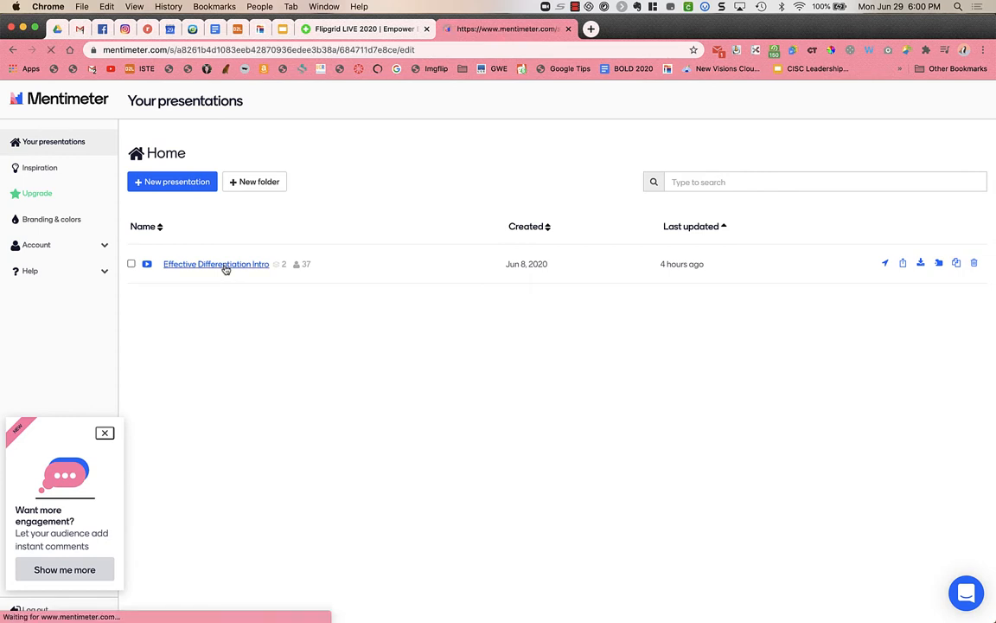
{"action": "left_click", "coordinate": [216, 264]}
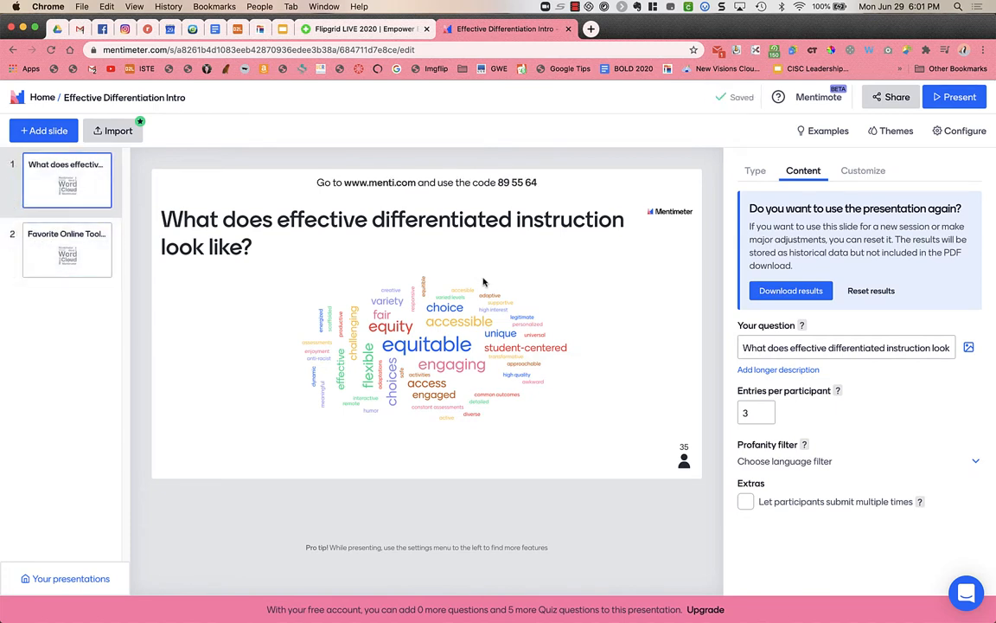
{"action": "mouse_move", "coordinate": [474, 265]}
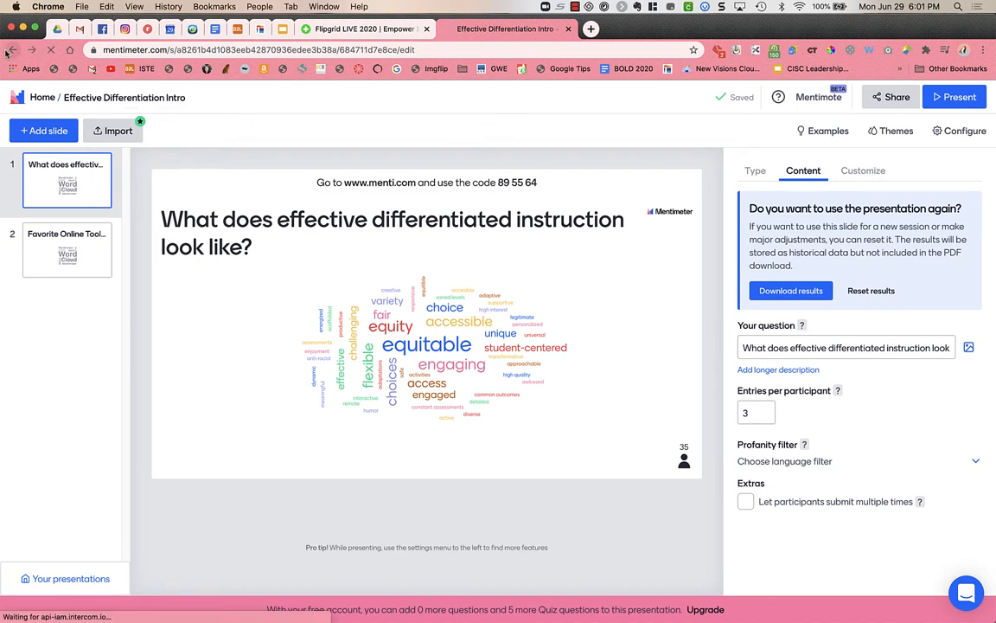
Return to the presentations list and create a new presentation named 'testing'
{"action": "left_click", "coordinate": [42, 97]}
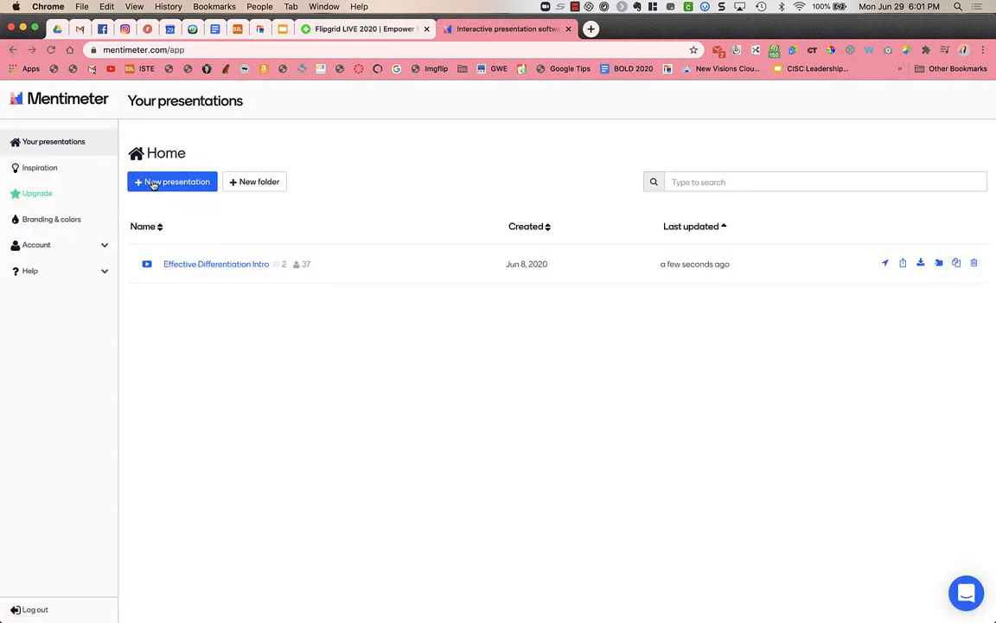
{"action": "left_click", "coordinate": [172, 182]}
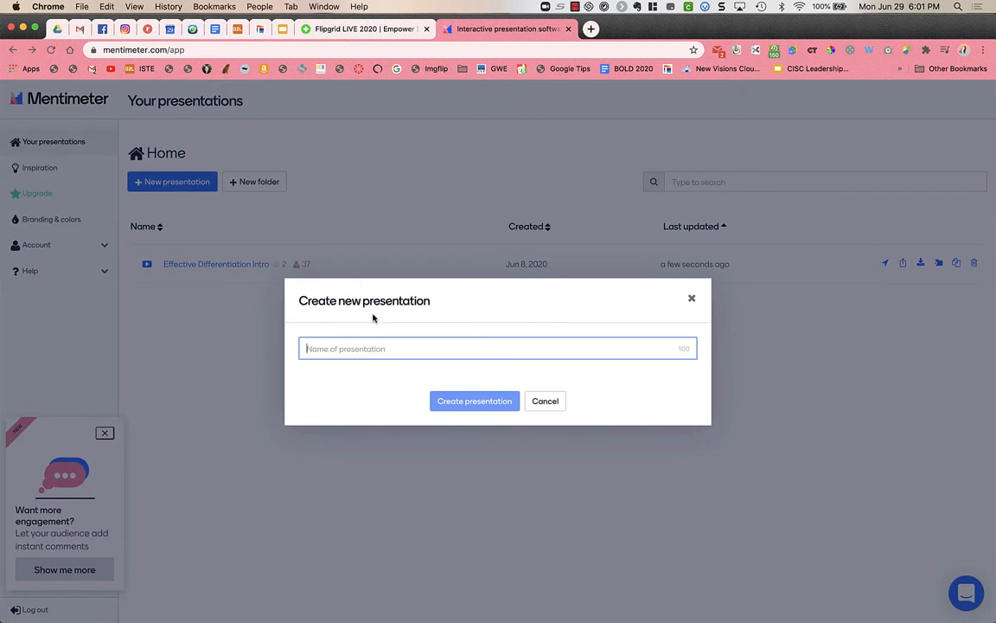
{"action": "type", "text": "test"}
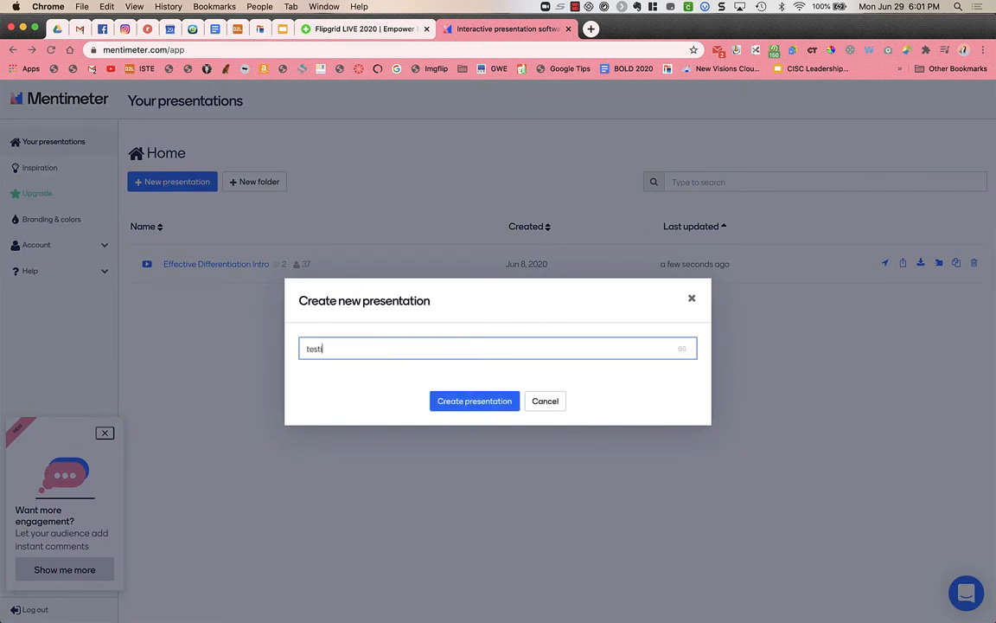
{"action": "left_click", "coordinate": [473, 401]}
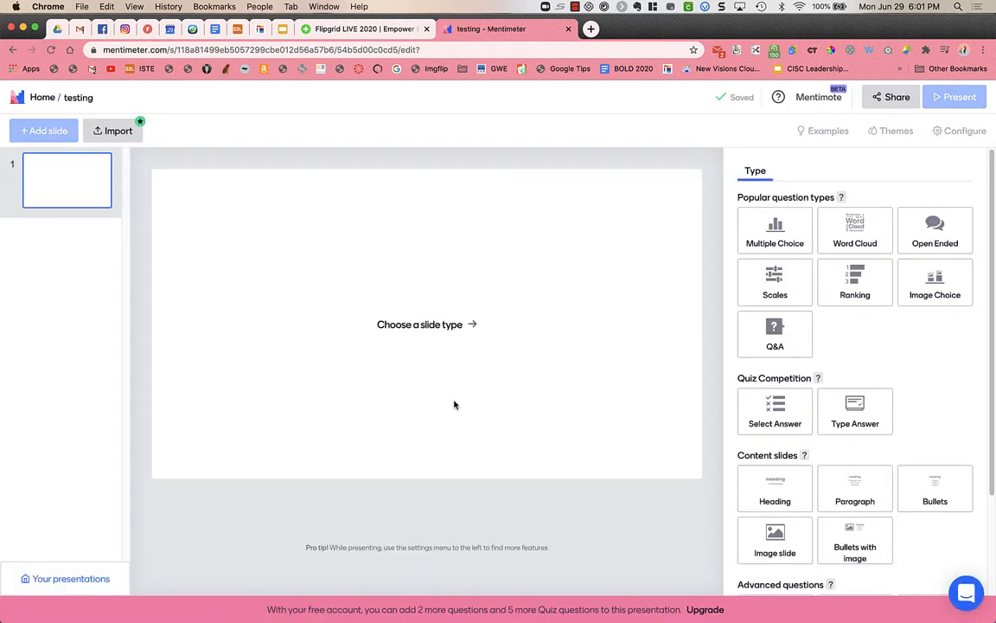
Choose Word Cloud as the first slide's question type
{"action": "scroll", "scroll_direction": "down", "scroll_amount": 3}
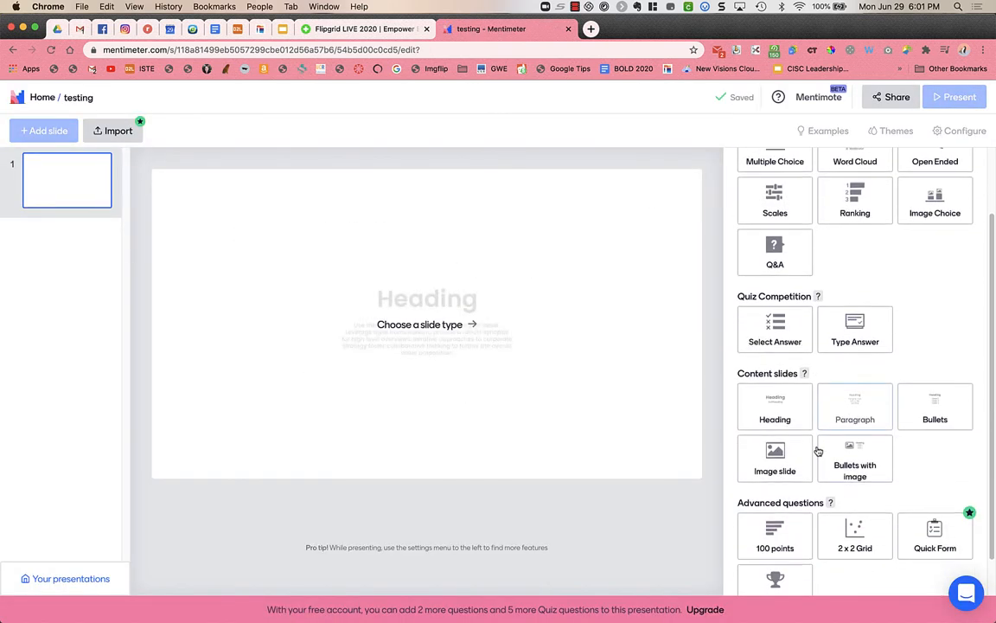
{"action": "scroll", "scroll_direction": "down", "scroll_amount": 3}
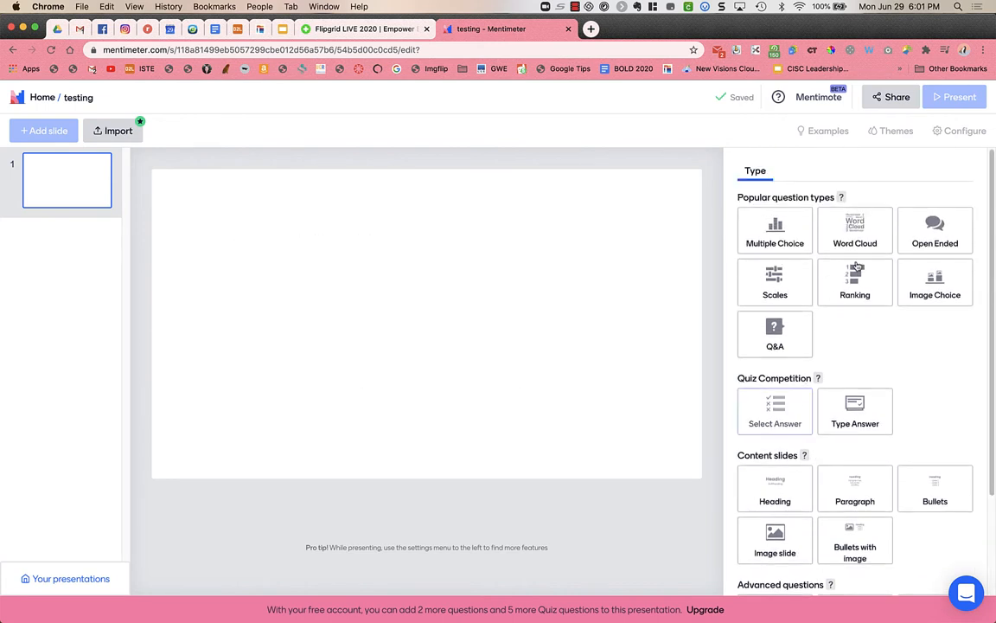
{"action": "left_click", "coordinate": [854, 231]}
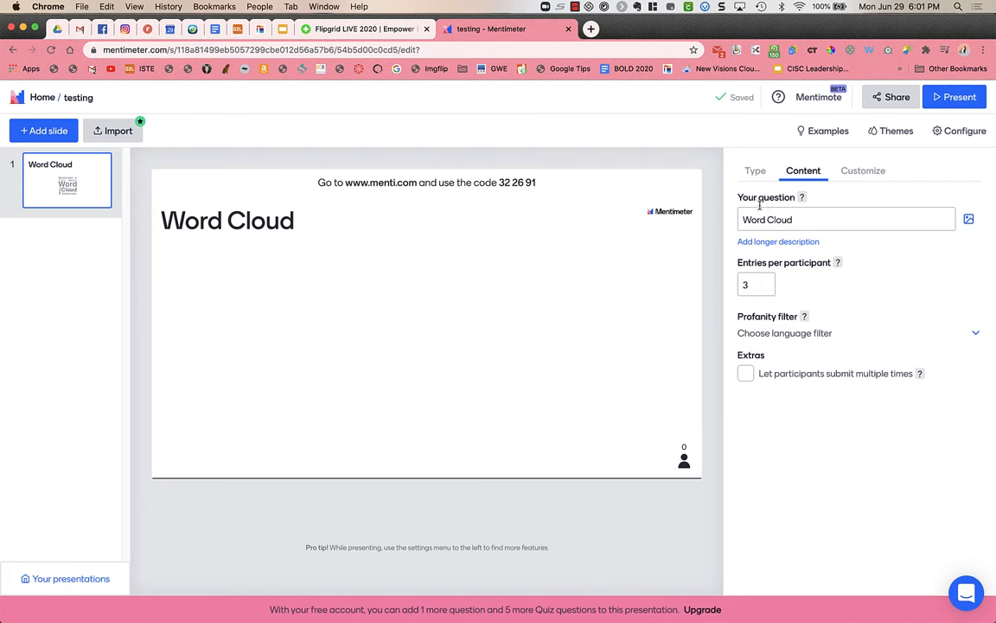
Rename the word cloud question to 'prompt' and add a longer description field
{"action": "left_click", "coordinate": [846, 219]}
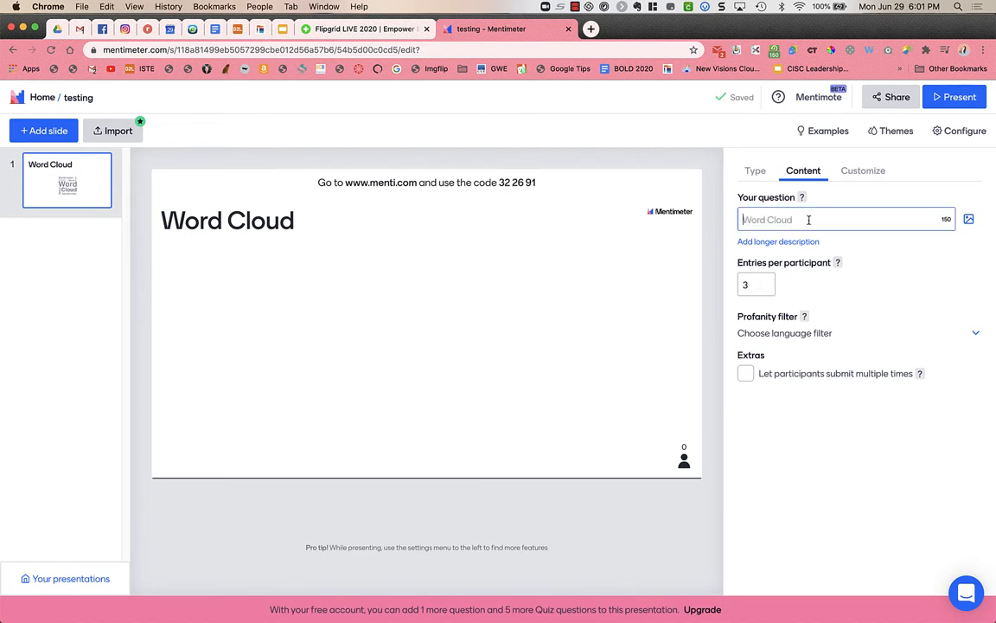
{"action": "type", "text": "prm"}
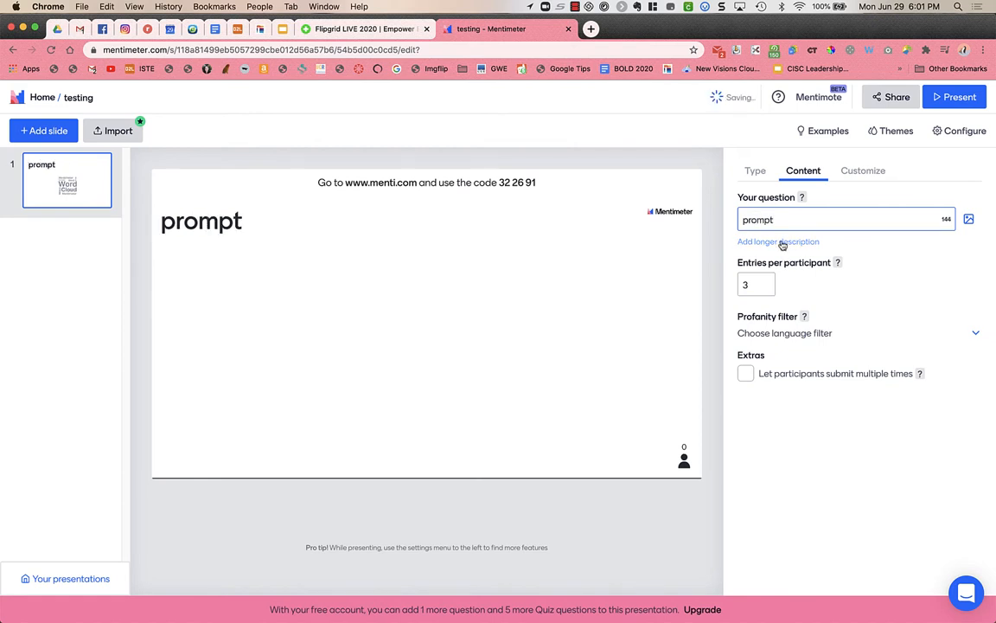
{"action": "left_click", "coordinate": [778, 241]}
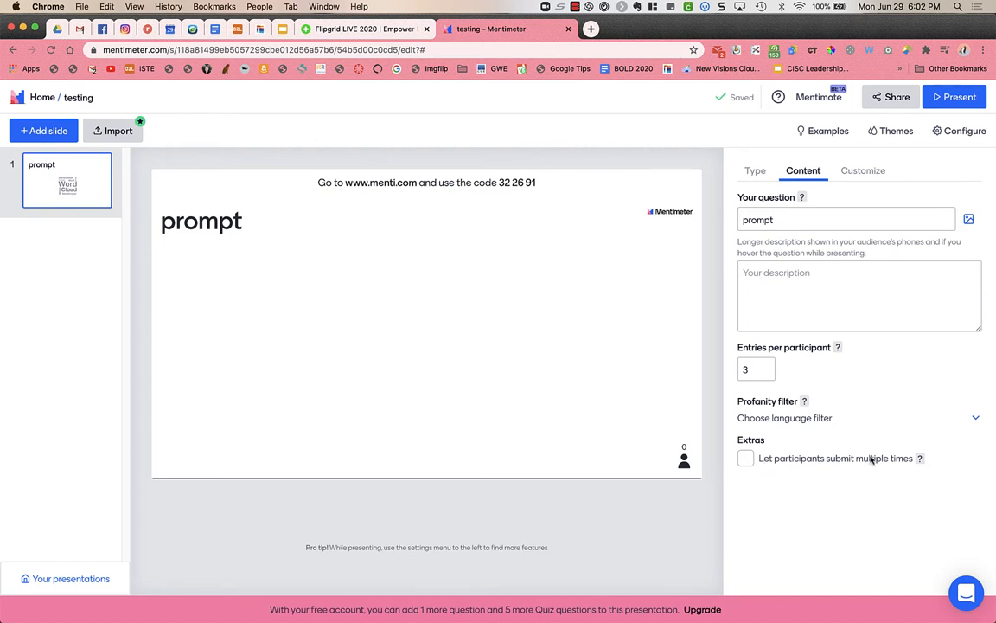
{"action": "mouse_move", "coordinate": [779, 434]}
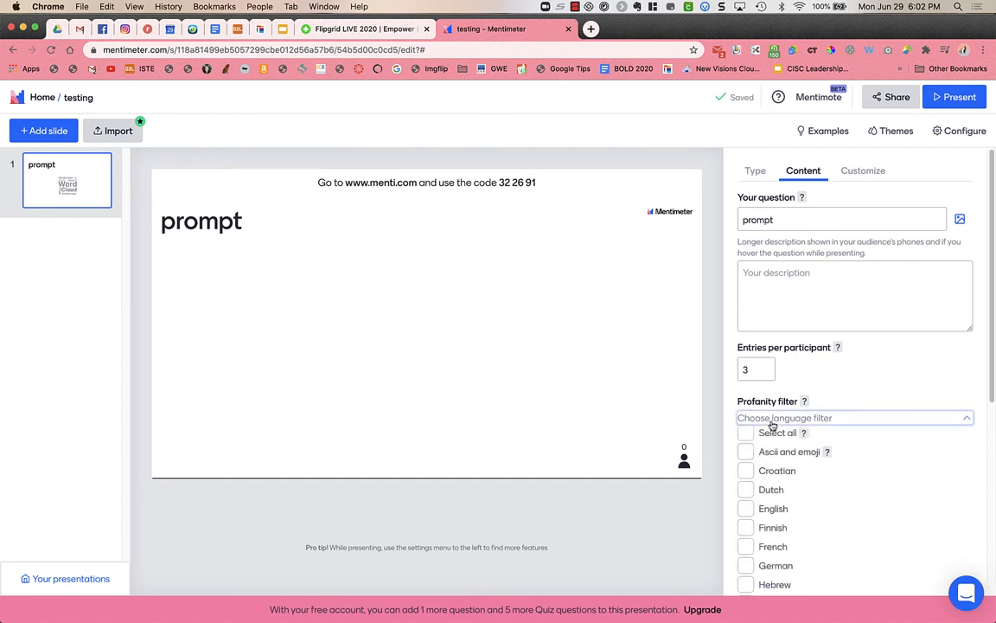
Scroll the settings panel down to the Profanity filter options
{"action": "scroll", "scroll_direction": "down", "scroll_amount": 3}
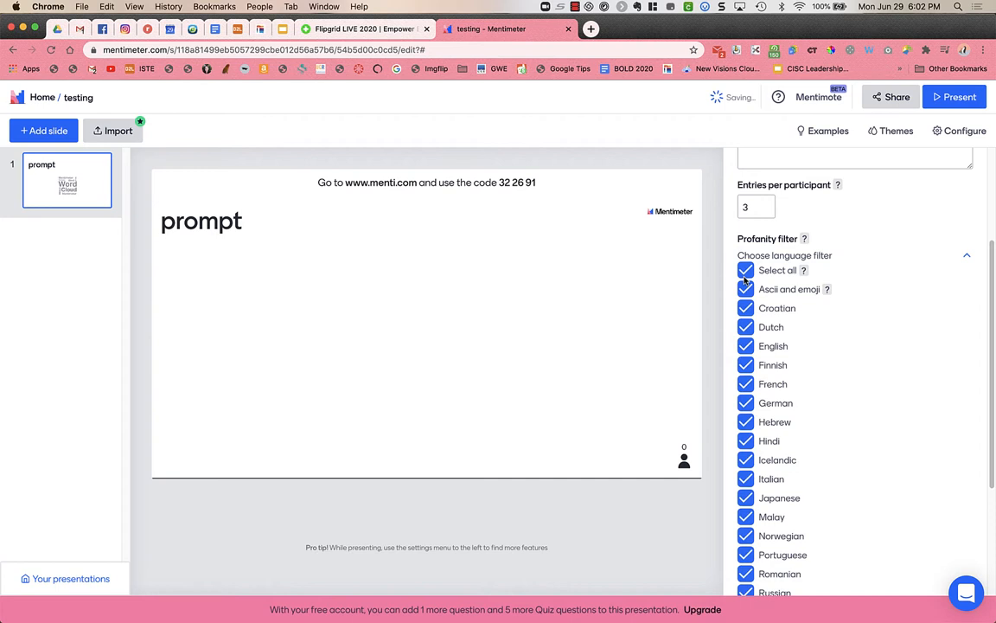
{"action": "scroll", "scroll_direction": "down", "scroll_amount": 3}
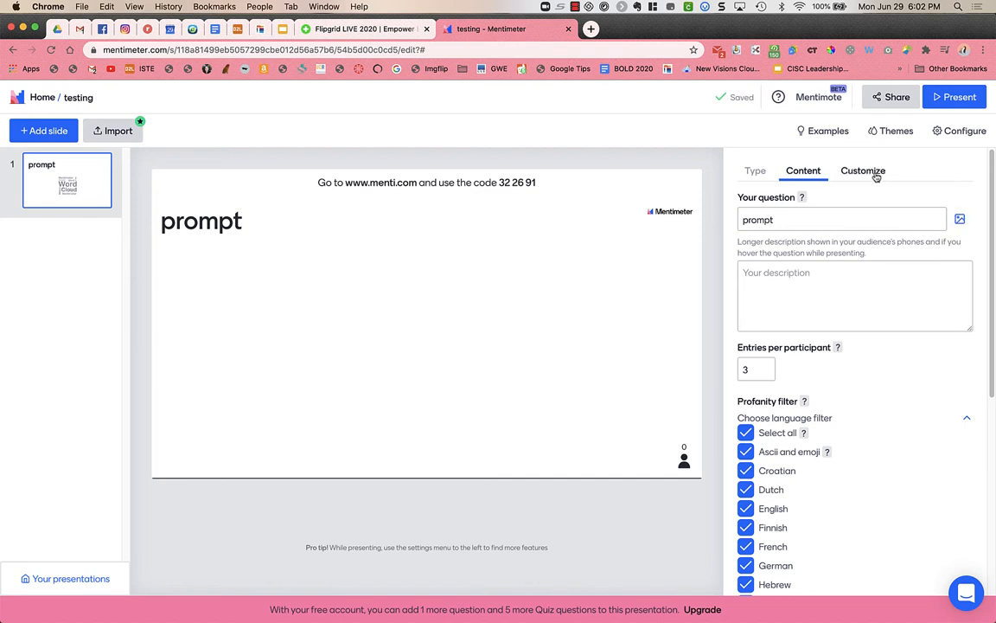
Show the slide's Customize settings and dismiss the upgrade notice
{"action": "left_click", "coordinate": [862, 171]}
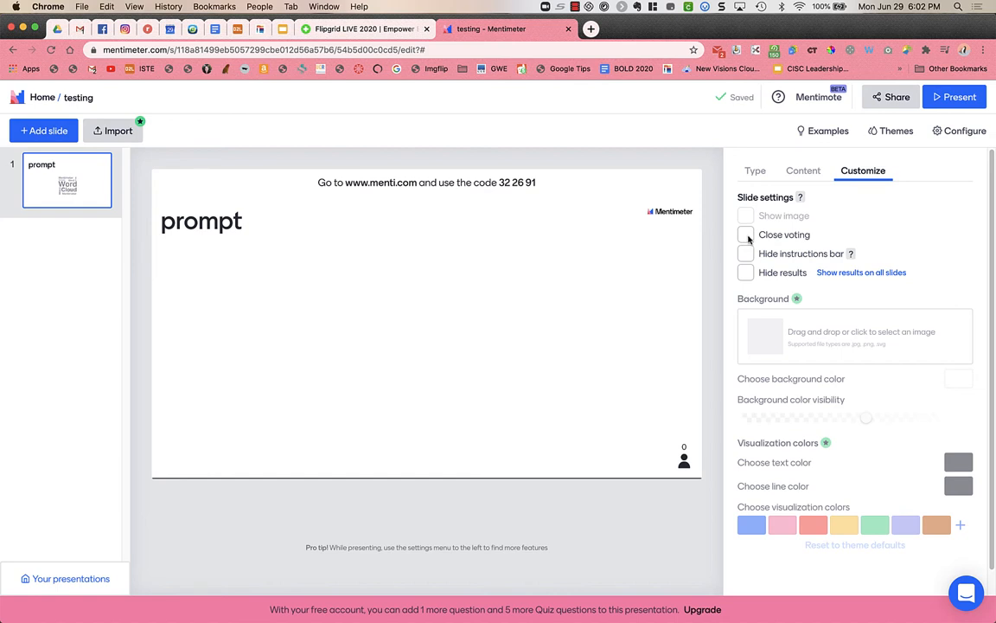
{"action": "mouse_move", "coordinate": [745, 261]}
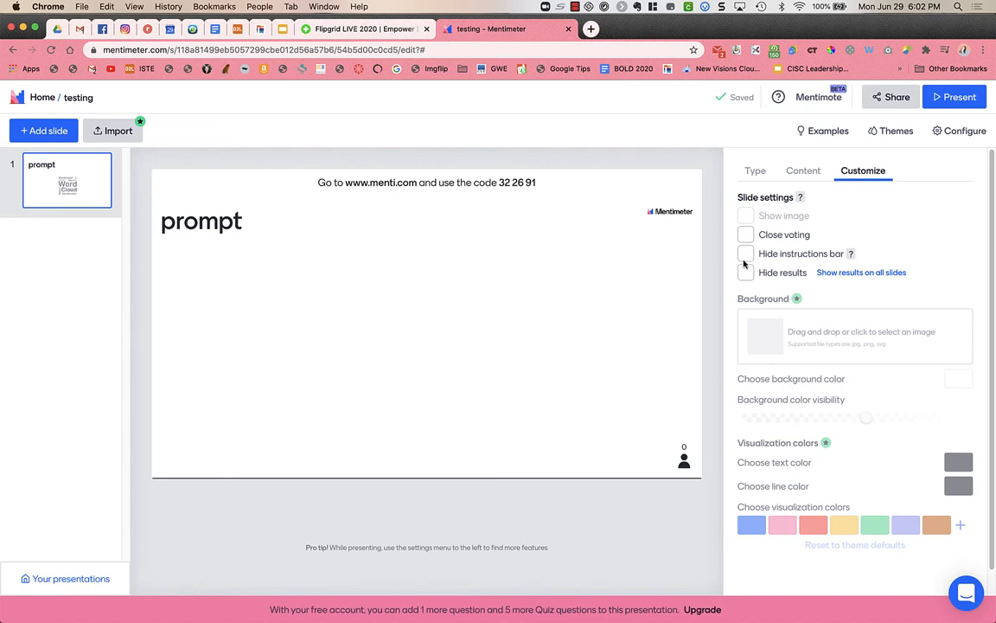
{"action": "mouse_move", "coordinate": [348, 187]}
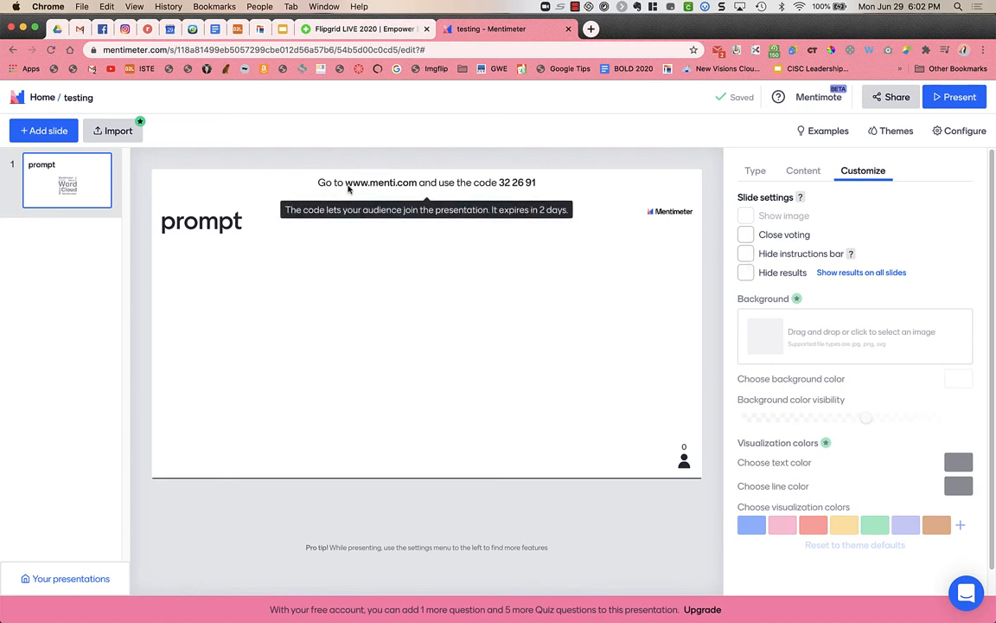
{"action": "mouse_move", "coordinate": [521, 184]}
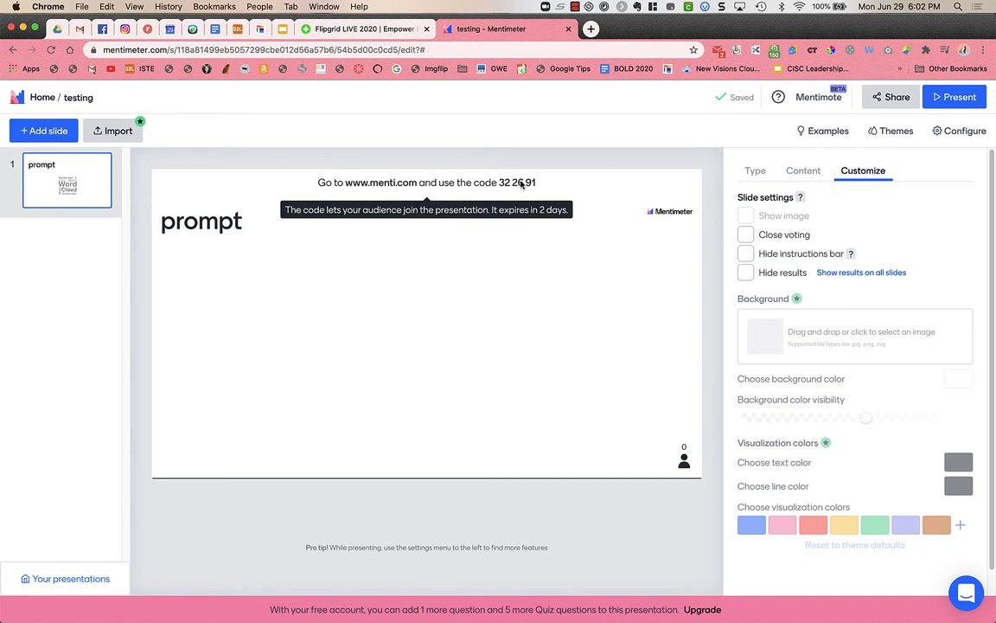
{"action": "mouse_move", "coordinate": [759, 282]}
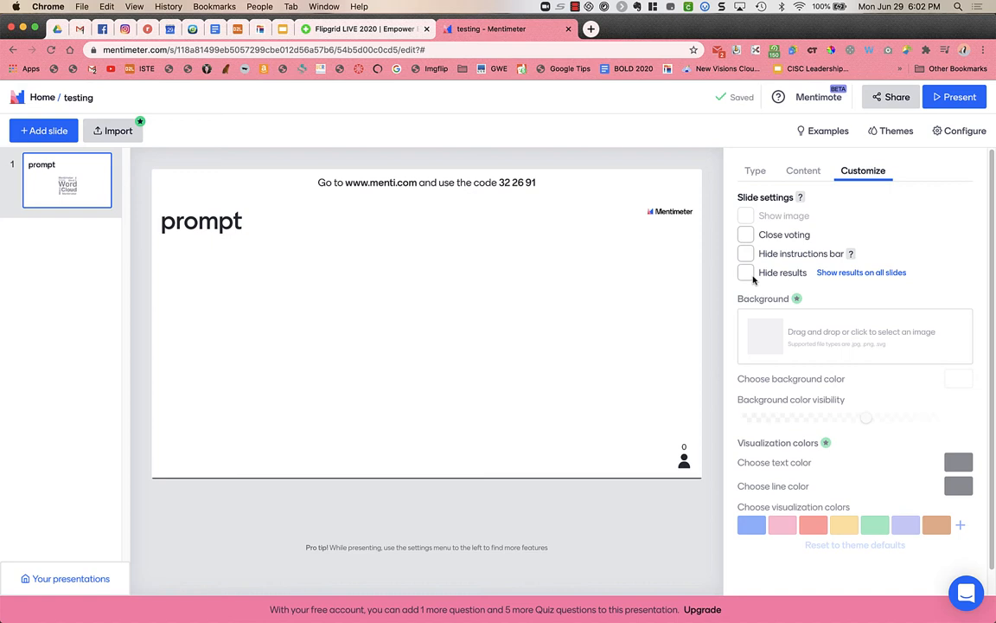
{"action": "mouse_move", "coordinate": [812, 277]}
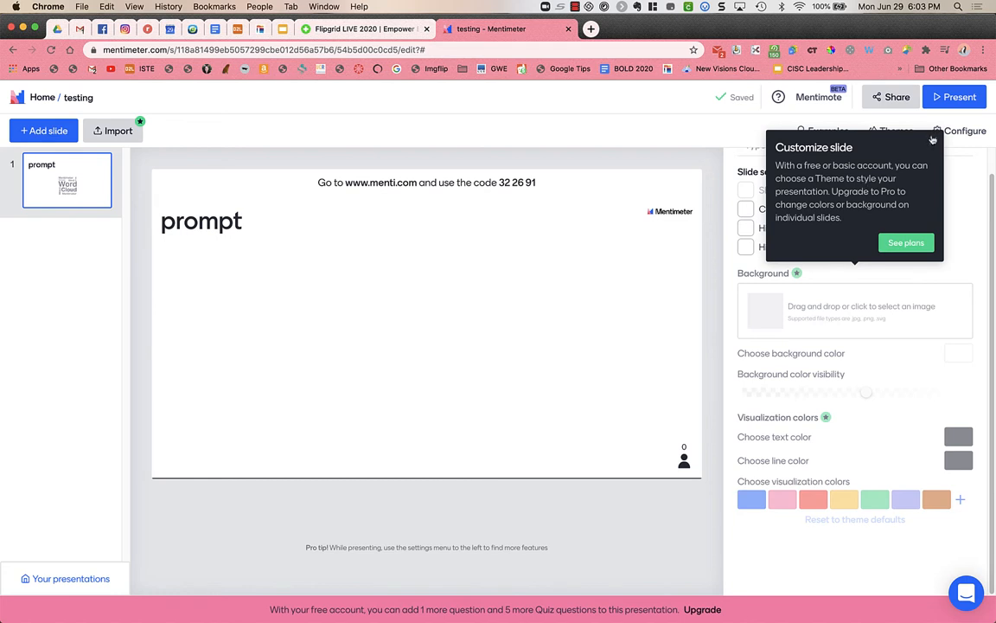
{"action": "left_click", "coordinate": [933, 139]}
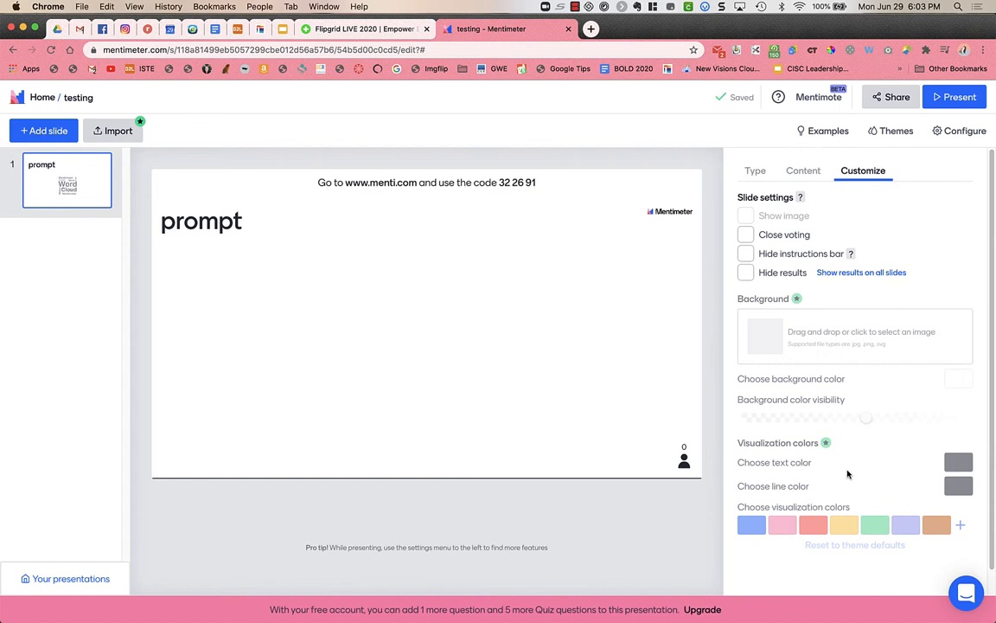
{"action": "mouse_move", "coordinate": [673, 415]}
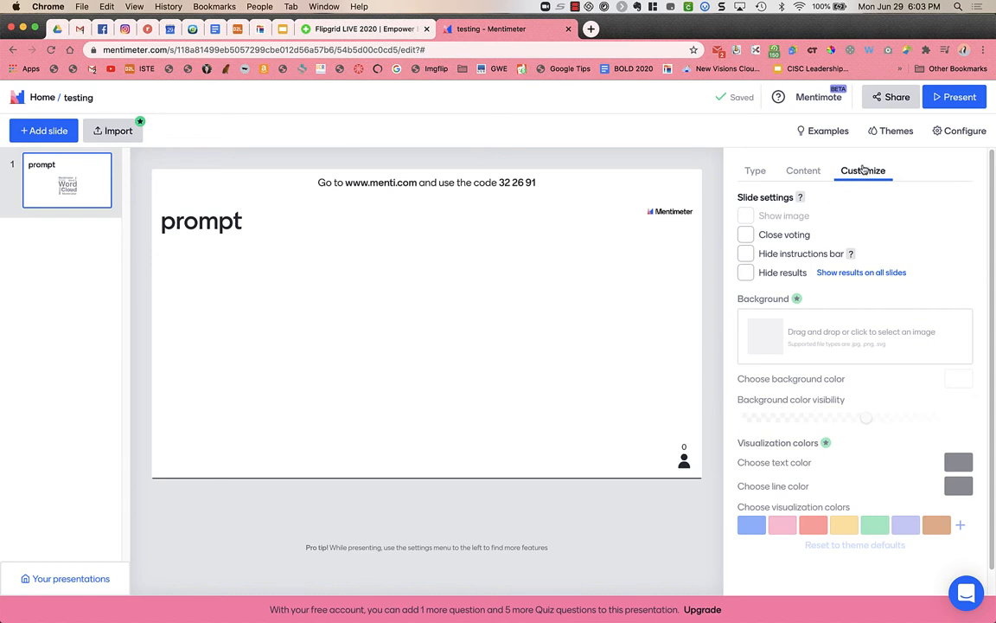
Apply the Barbershop theme, switch to ColorJoy, and start presenting
{"action": "left_click", "coordinate": [890, 130]}
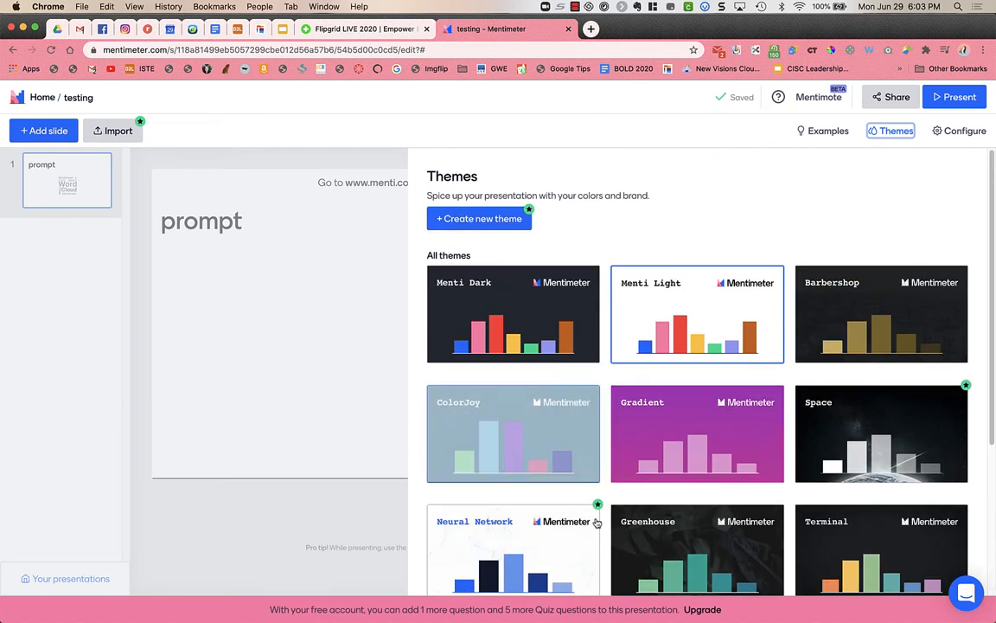
{"action": "scroll", "scroll_direction": "down", "scroll_amount": 3}
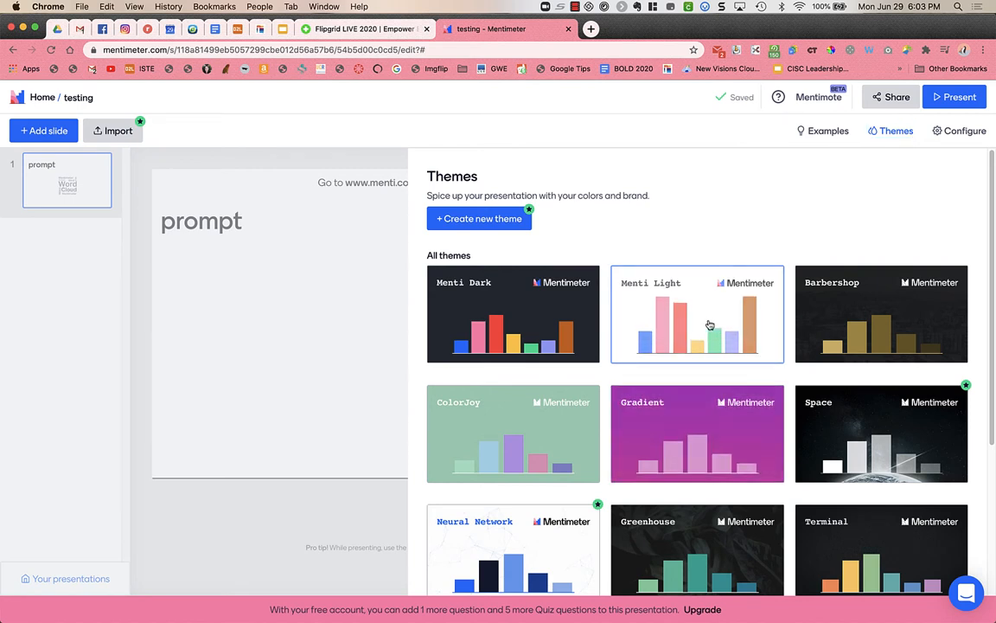
{"action": "mouse_move", "coordinate": [697, 327]}
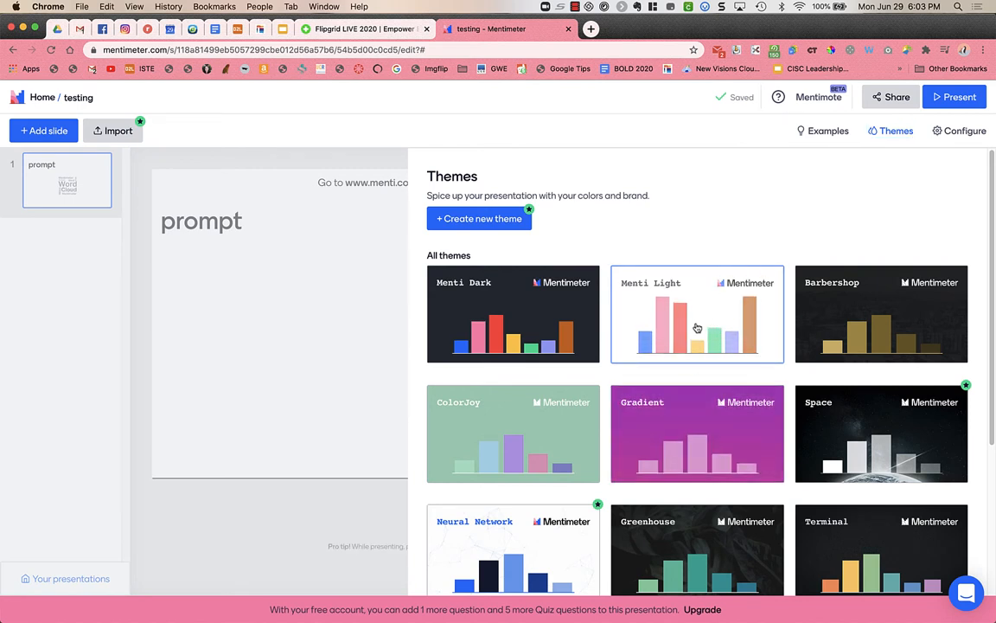
{"action": "left_click", "coordinate": [881, 314]}
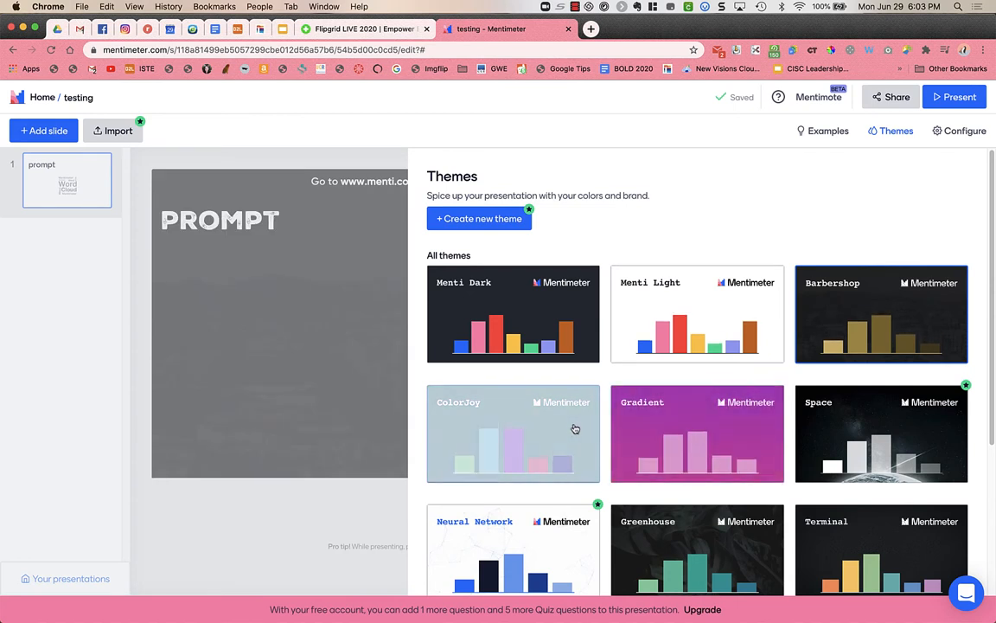
{"action": "left_click", "coordinate": [513, 433]}
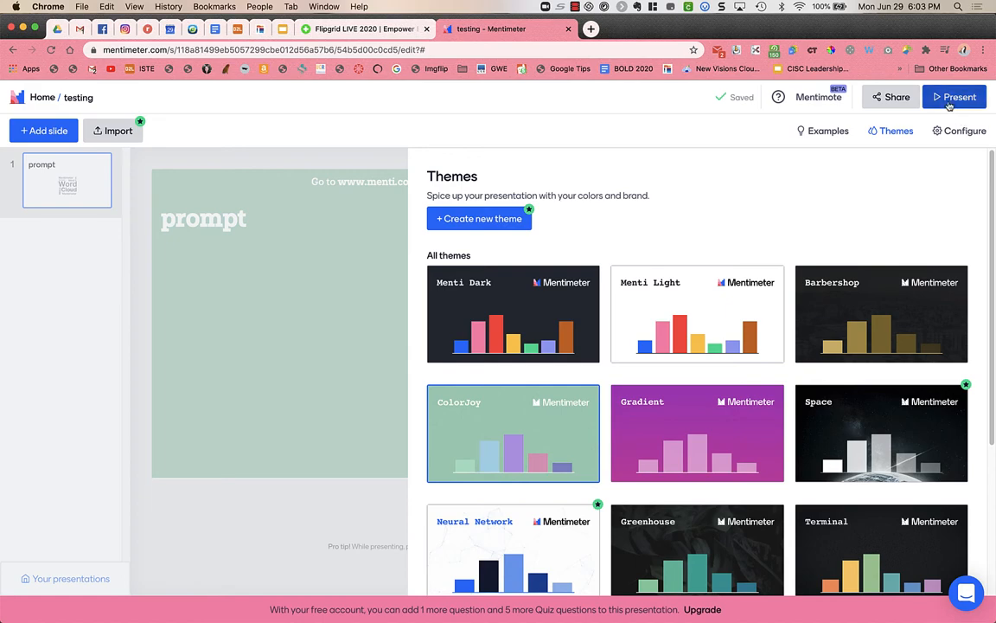
{"action": "left_click", "coordinate": [954, 97]}
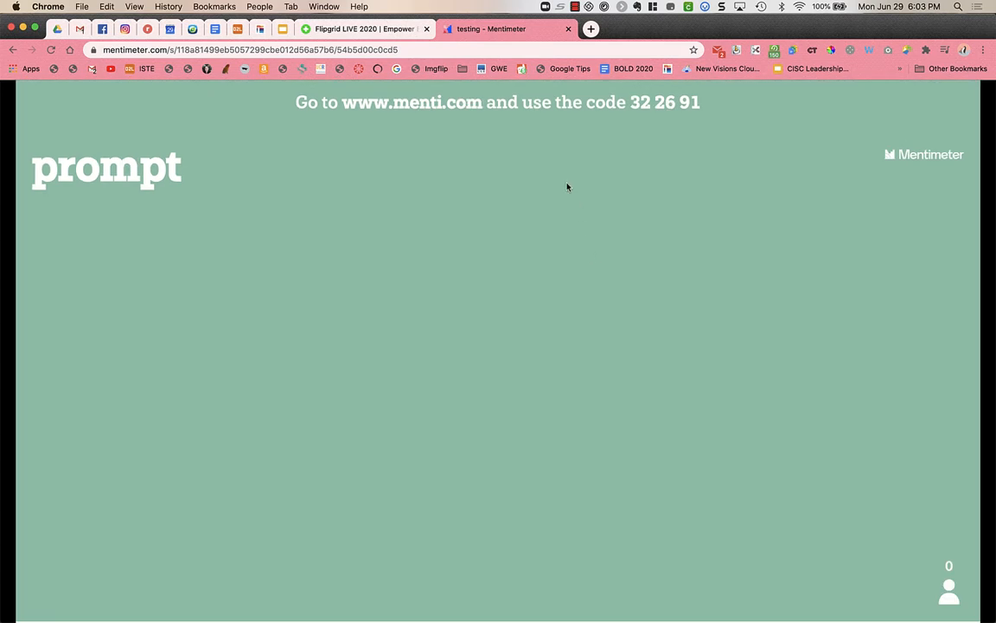
{"action": "mouse_move", "coordinate": [329, 397]}
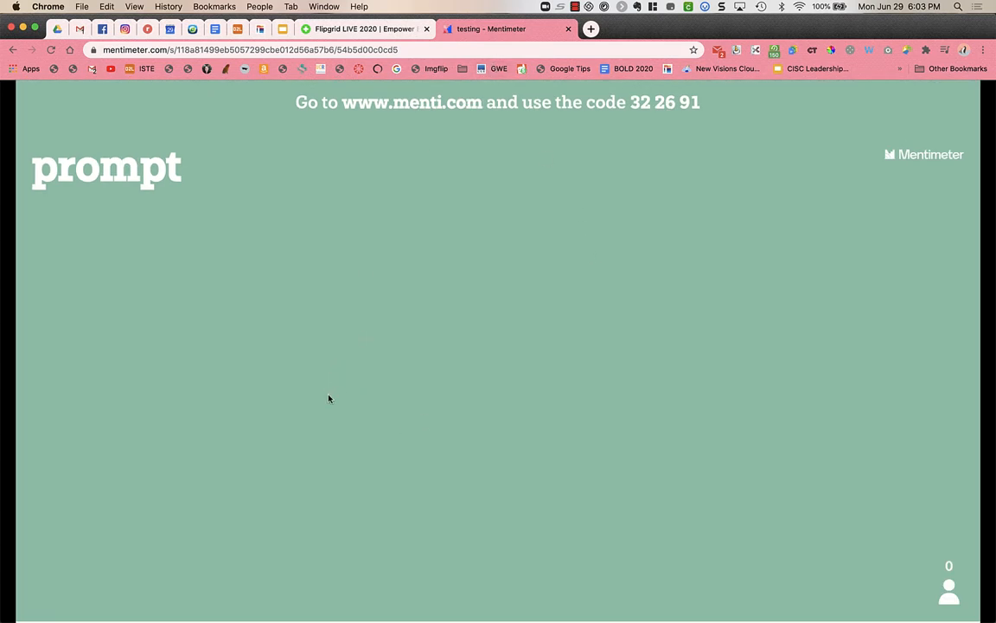
Exit the fullscreen presentation back to the editor's Content settings
{"action": "left_click", "coordinate": [363, 28]}
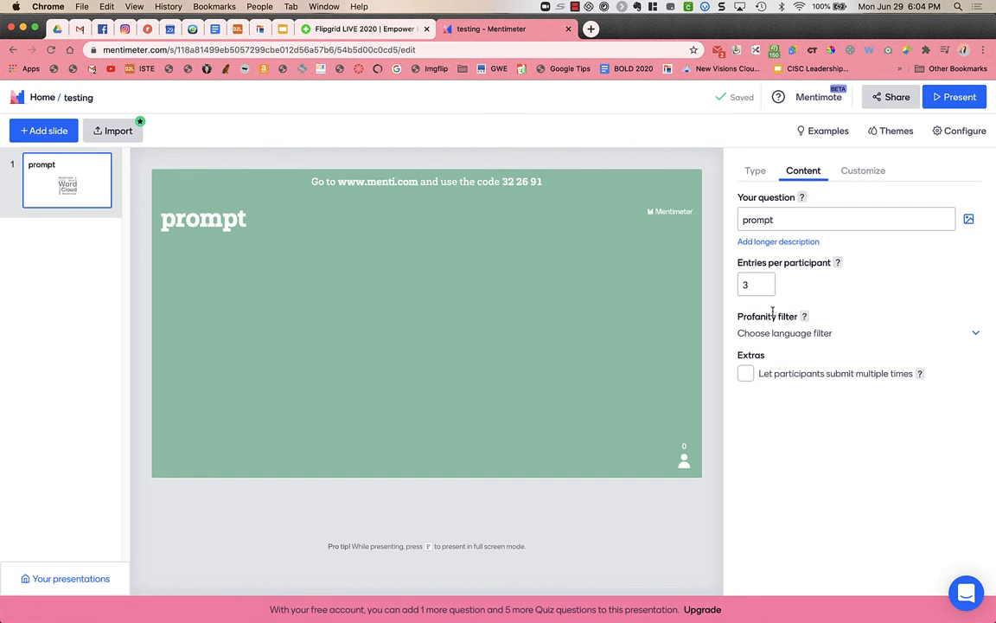
Tick Close voting under the prompt slide's Customize settings
{"action": "left_click", "coordinate": [862, 170]}
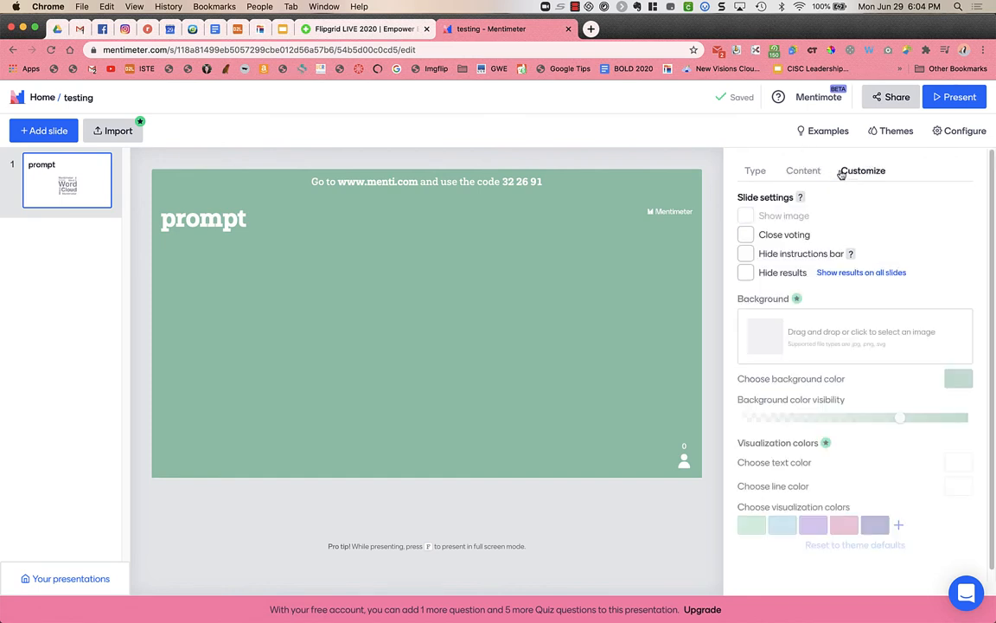
{"action": "left_click", "coordinate": [745, 234]}
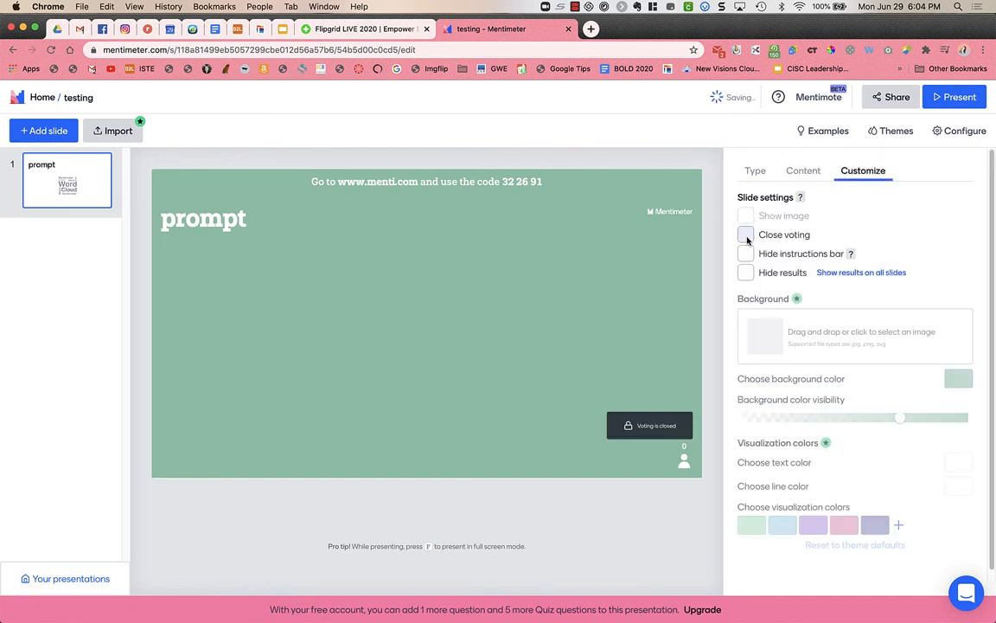
{"action": "left_click", "coordinate": [745, 234]}
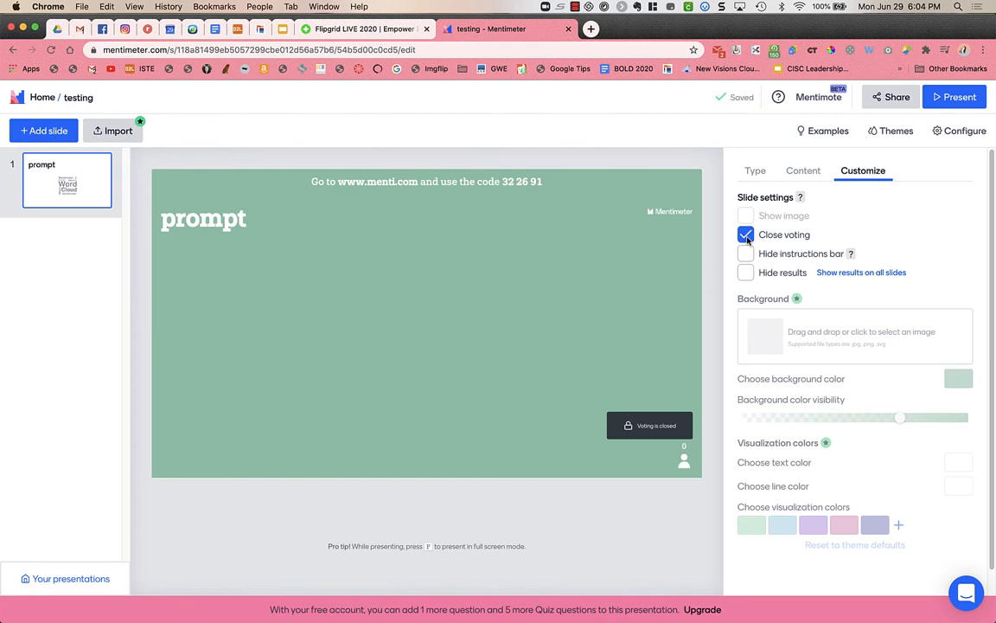
{"action": "left_click", "coordinate": [745, 235]}
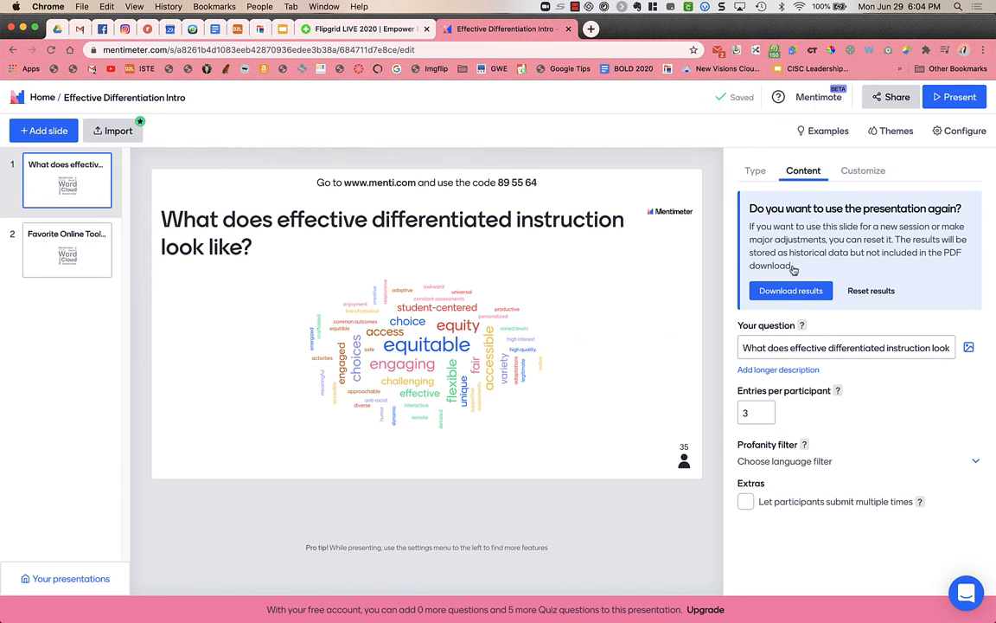
{"action": "mouse_move", "coordinate": [893, 237]}
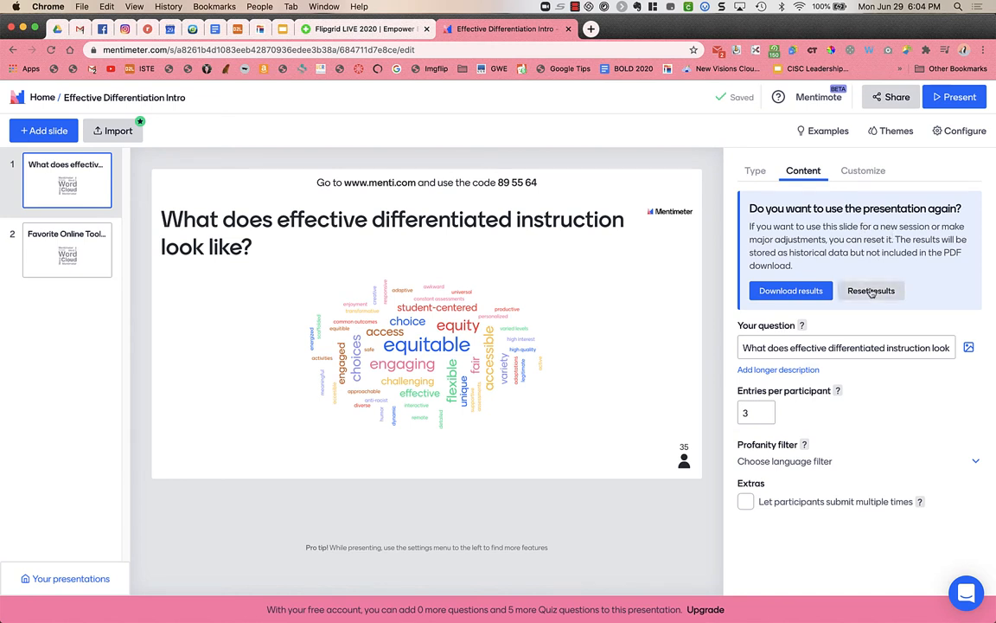
{"action": "mouse_move", "coordinate": [854, 279]}
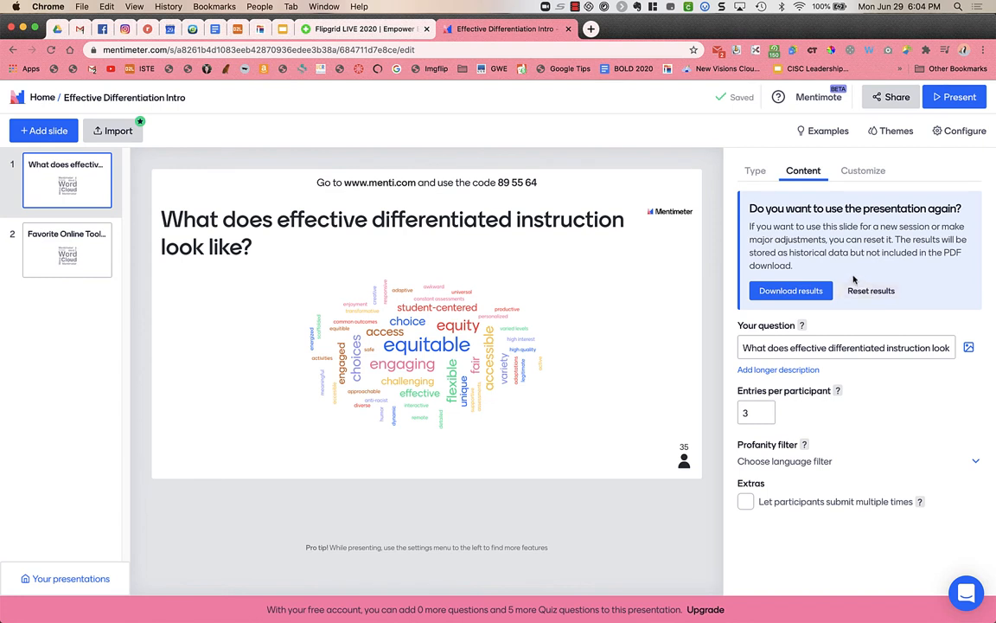
{"action": "mouse_move", "coordinate": [450, 354]}
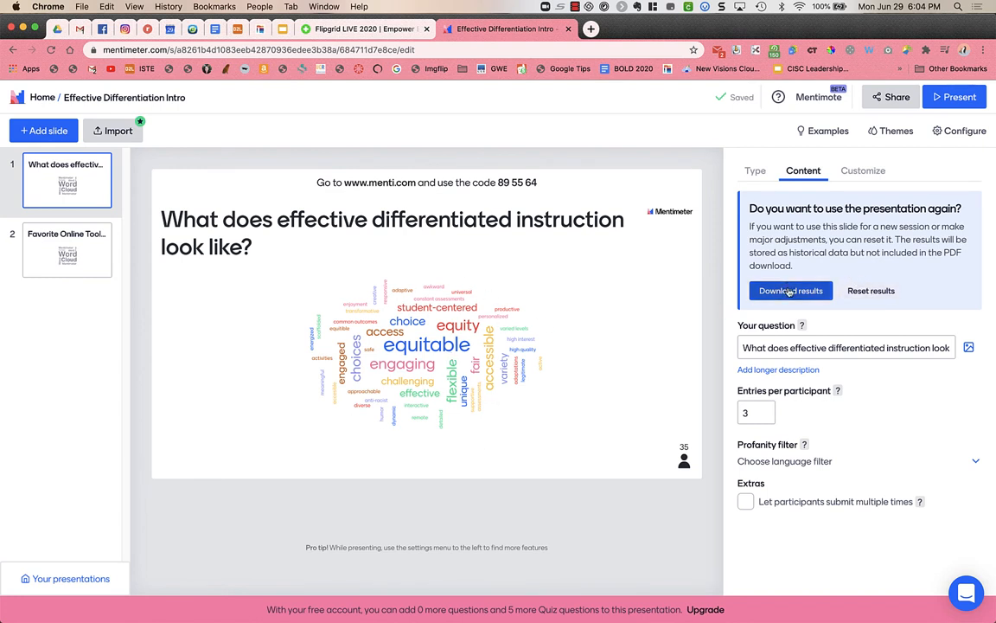
Request the word cloud results download for the Effective Differentiation Intro presentation
{"action": "left_click", "coordinate": [790, 291]}
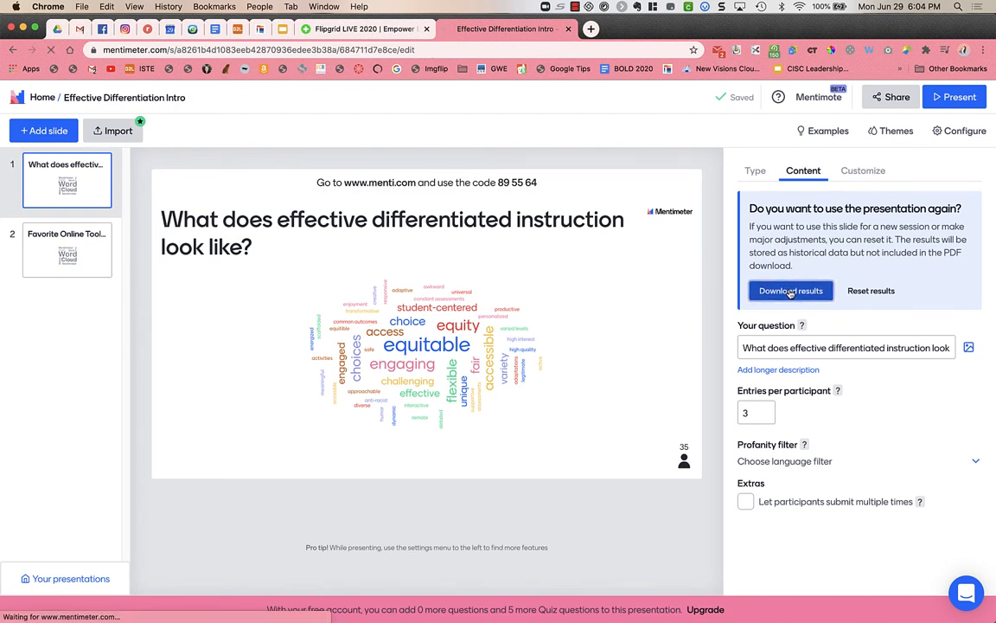
{"action": "left_click", "coordinate": [790, 291]}
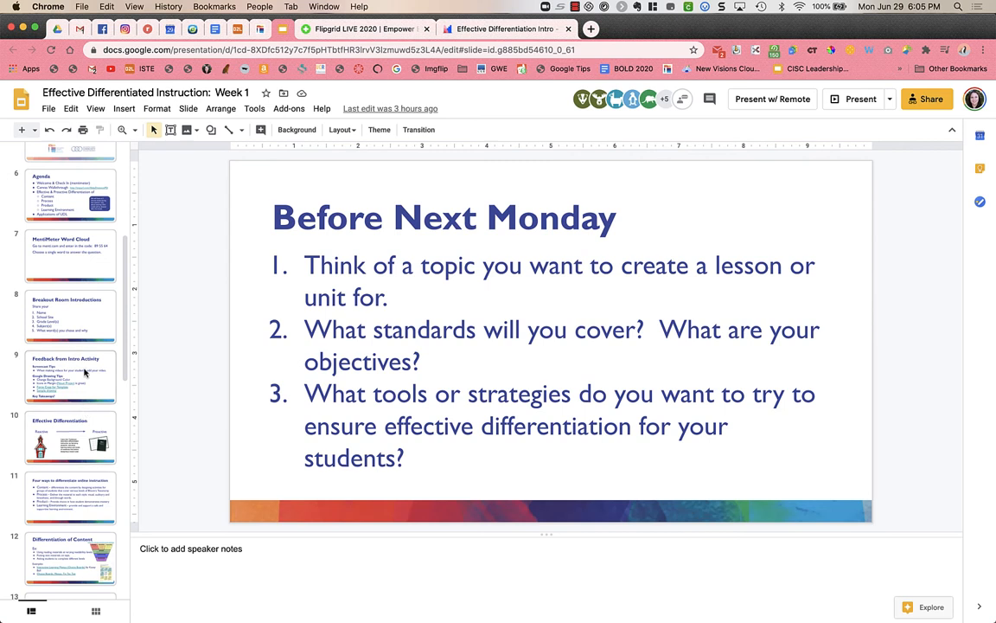
Show slide 7, MentiMeter Word Cloud with code 89 55 64, then return to Mentimeter
{"action": "scroll", "scroll_direction": "down", "scroll_amount": 3}
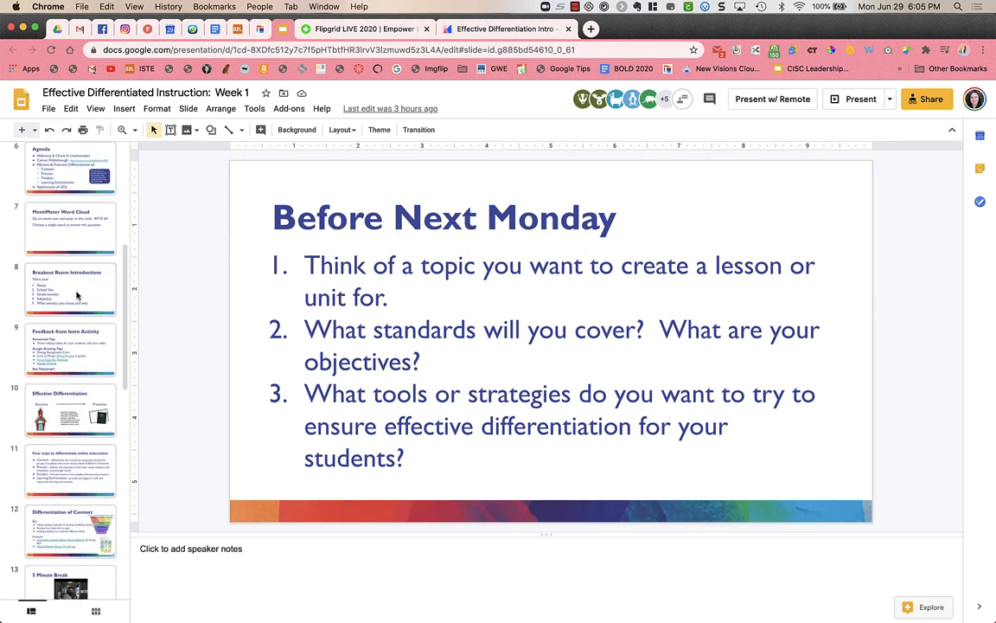
{"action": "left_click", "coordinate": [71, 227]}
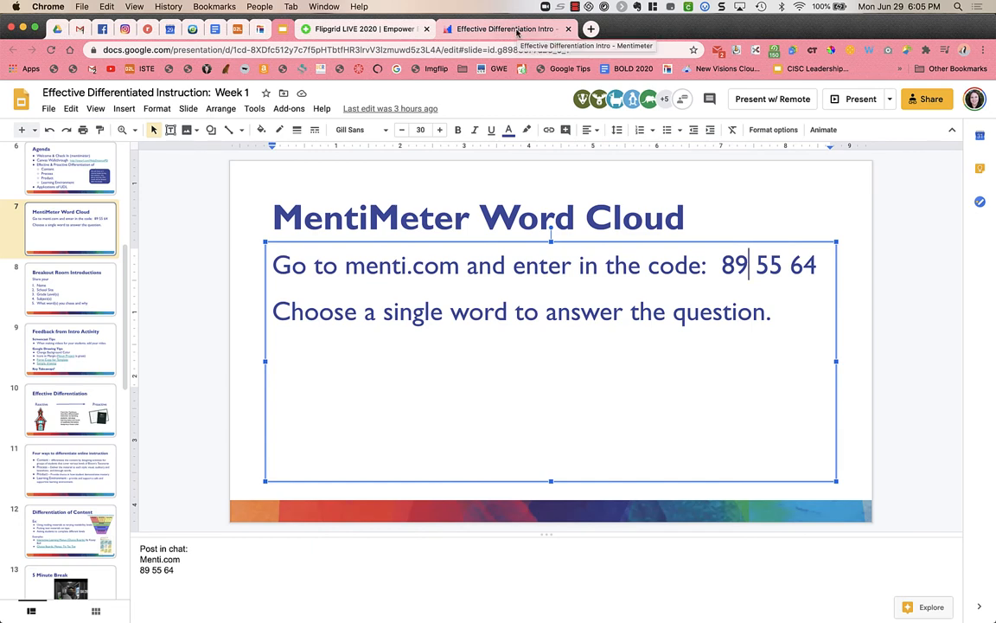
{"action": "left_click", "coordinate": [506, 28]}
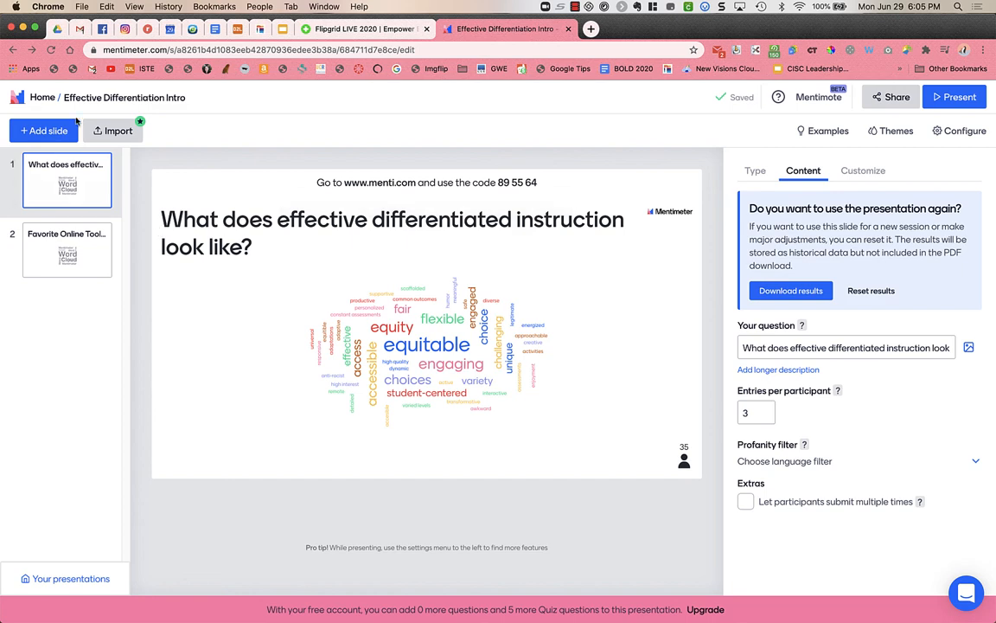
Delete the Favorite Online Tools/Resources for Differentiation slide and add a new blank slide
{"action": "left_click", "coordinate": [43, 129]}
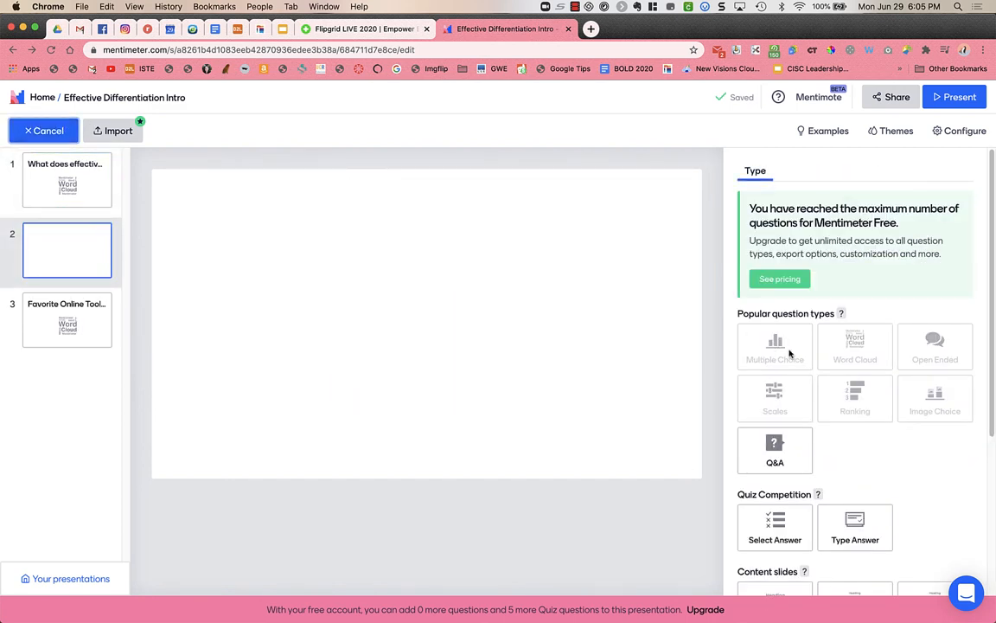
{"action": "mouse_move", "coordinate": [902, 227]}
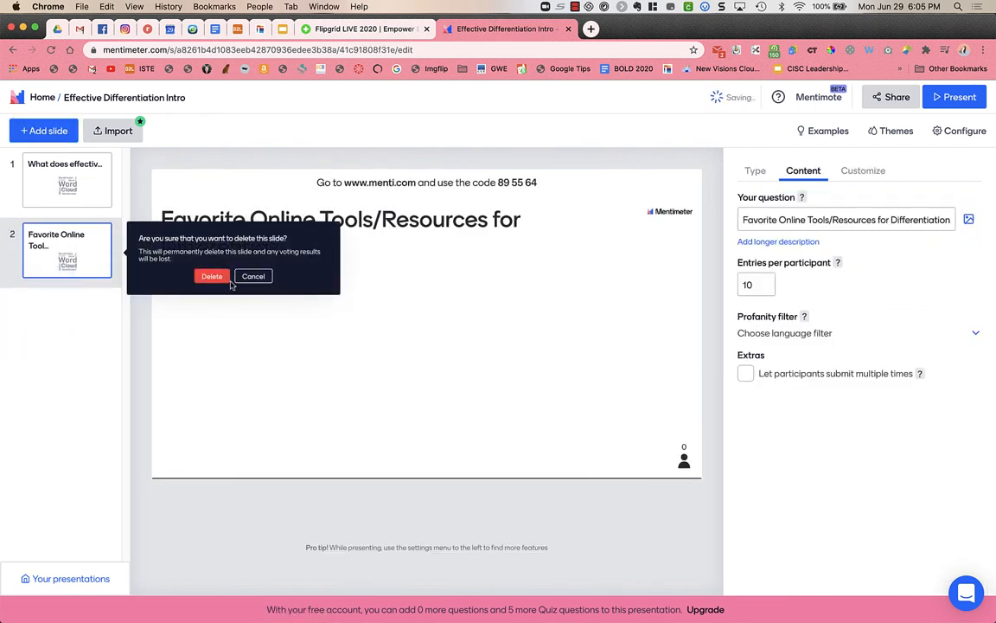
{"action": "left_click", "coordinate": [212, 276]}
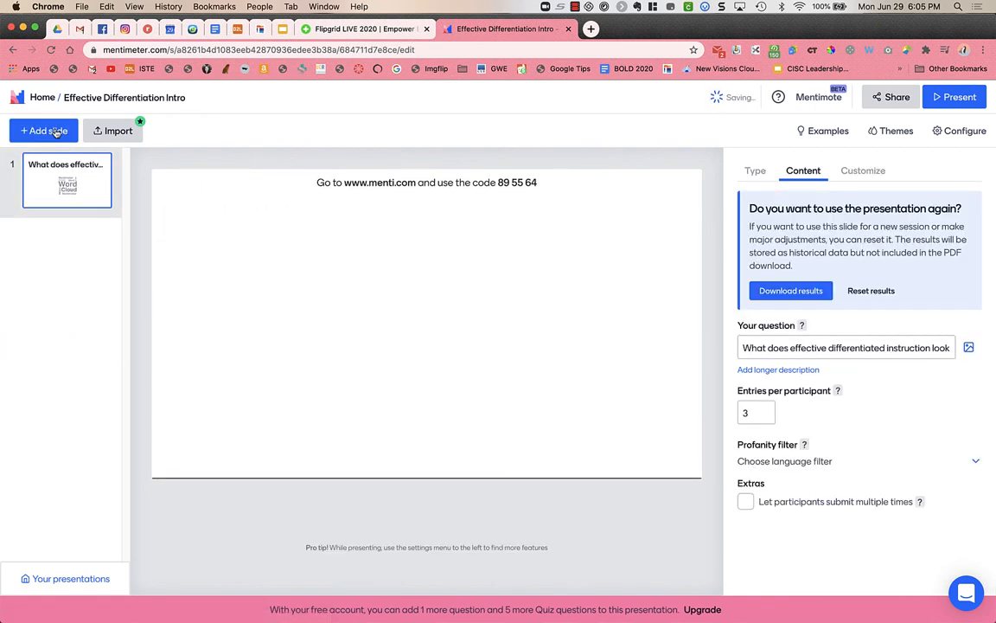
{"action": "left_click", "coordinate": [43, 130]}
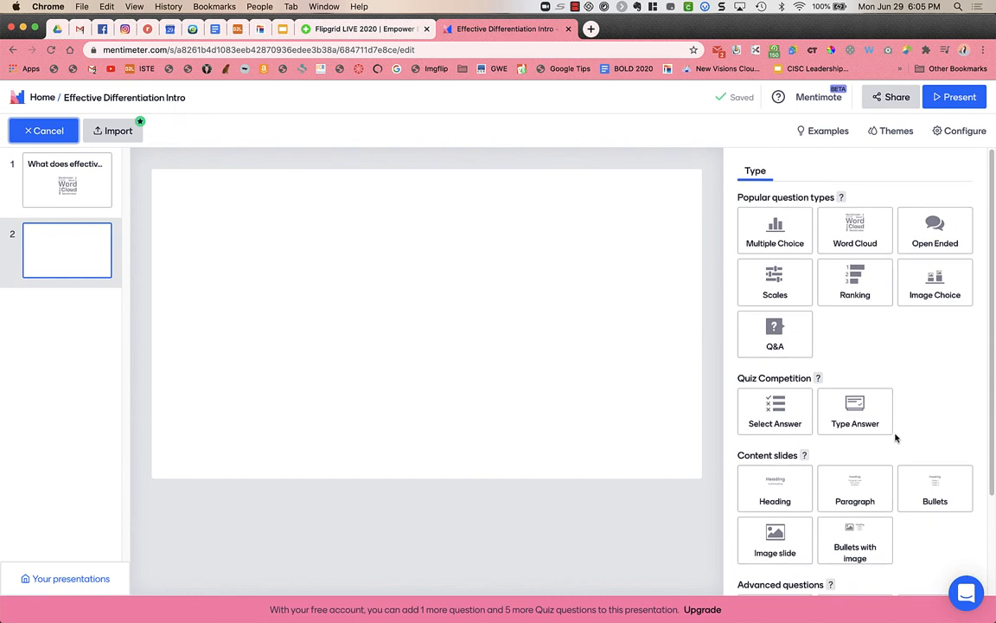
Preview the Word Cloud, Open Ended and Multiple Choice types on the blank second slide
{"action": "left_click", "coordinate": [774, 281]}
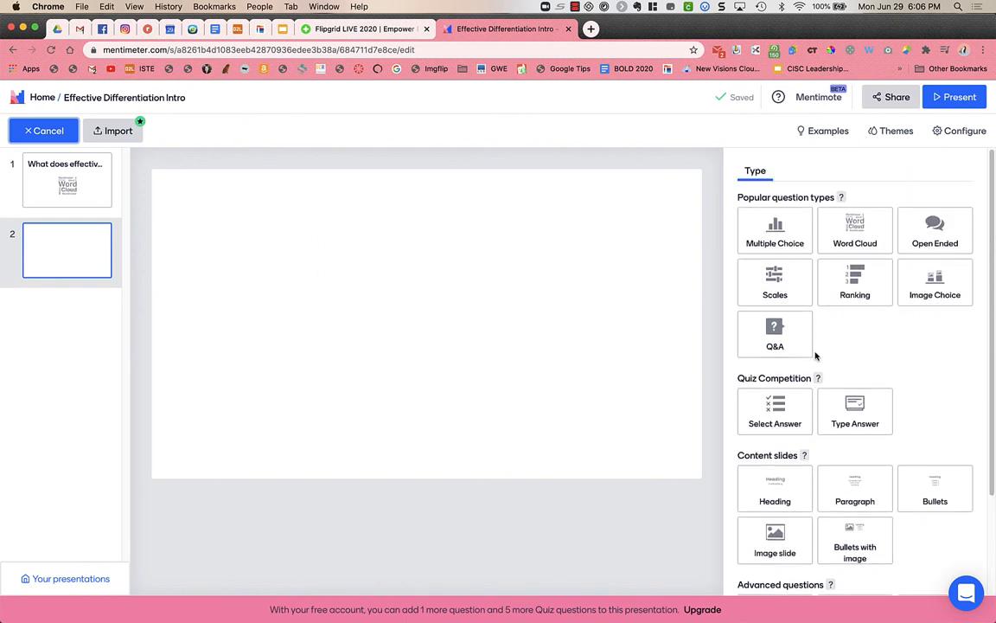
{"action": "left_click", "coordinate": [855, 231]}
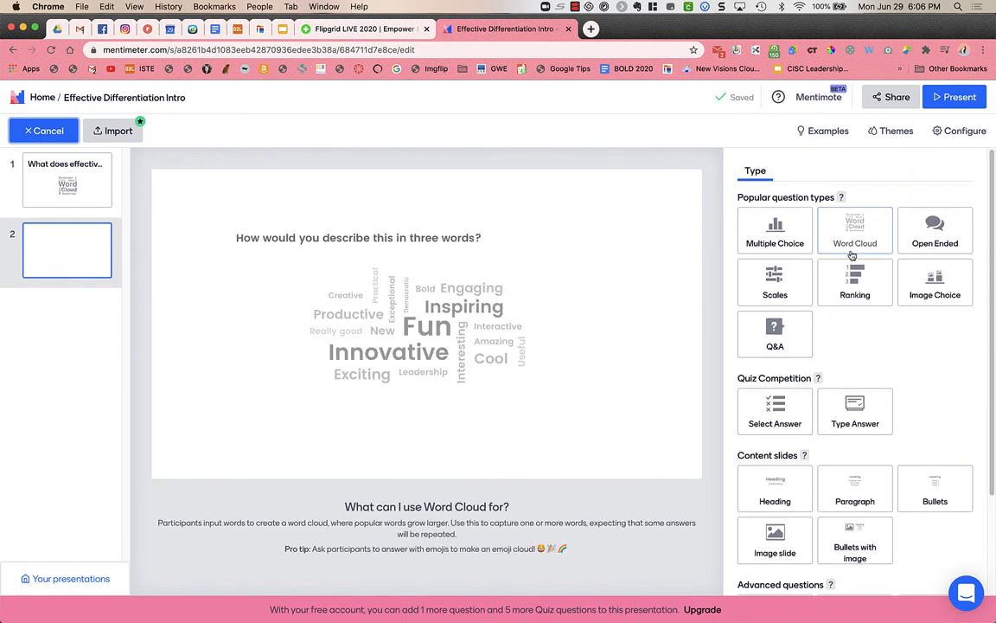
{"action": "left_click", "coordinate": [935, 231]}
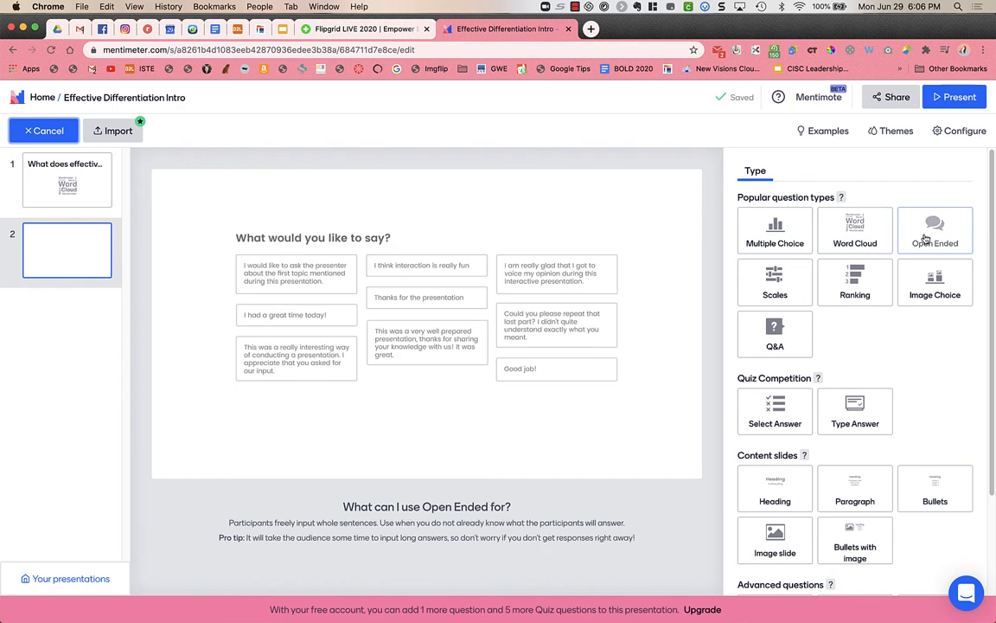
{"action": "left_click", "coordinate": [775, 231]}
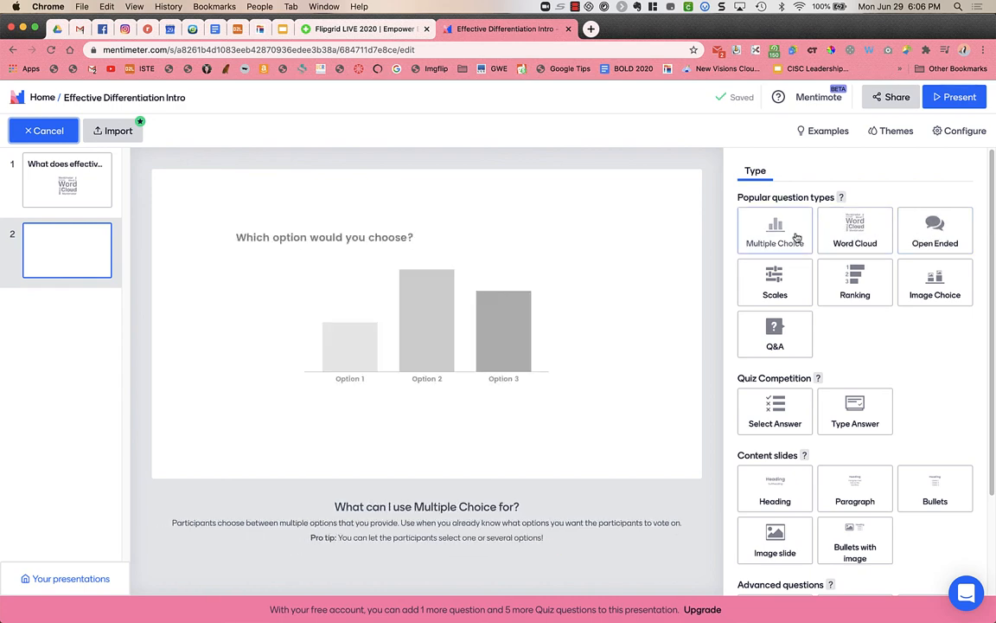